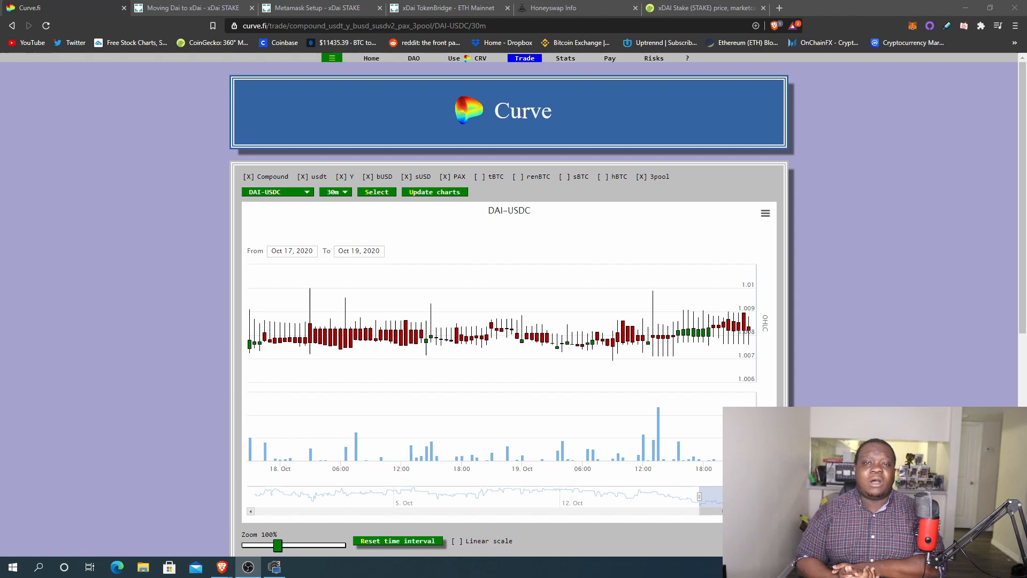
pyautogui.moveTo(193, 234)
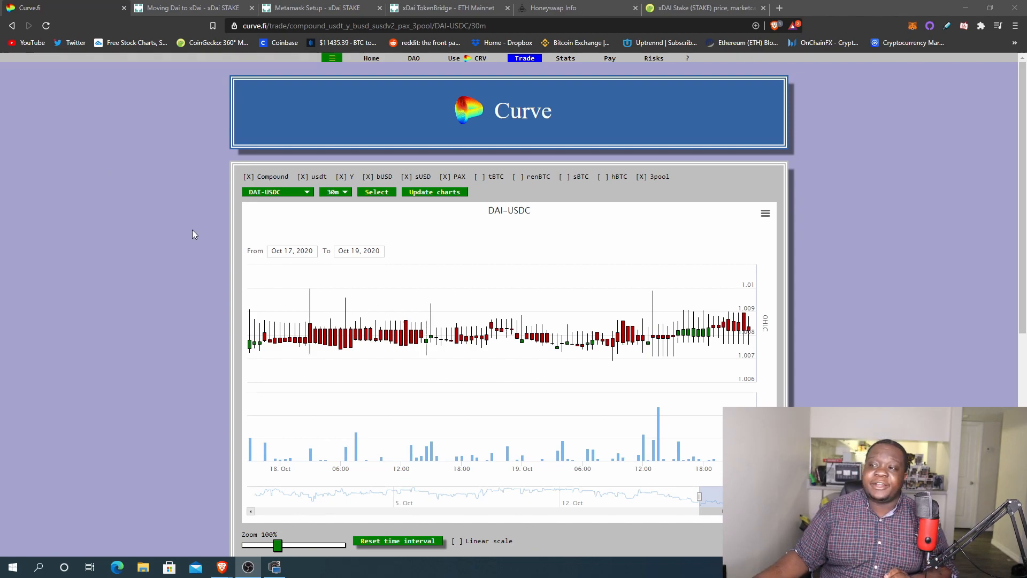
pyautogui.moveTo(183, 233)
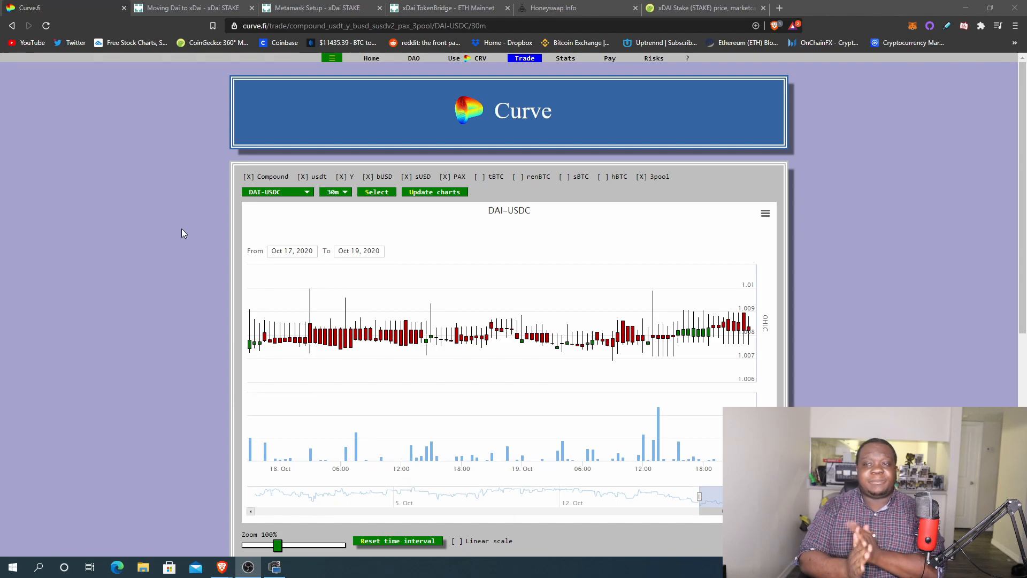
# - Bring the Metamask Setup guide's step 2 into view with the xDai Custom RPC network details
pyautogui.click(191, 8)
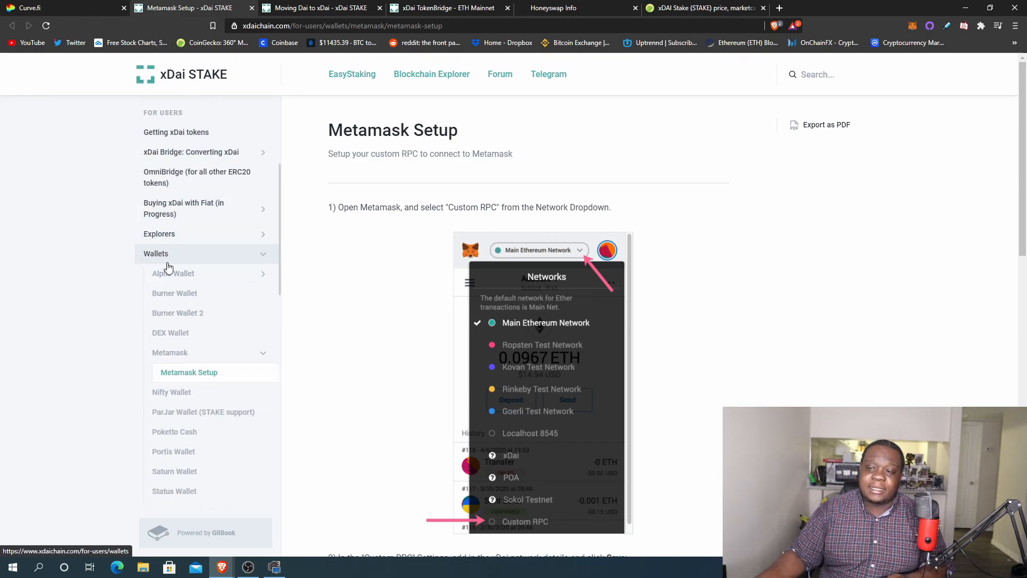
pyautogui.scroll(-3)
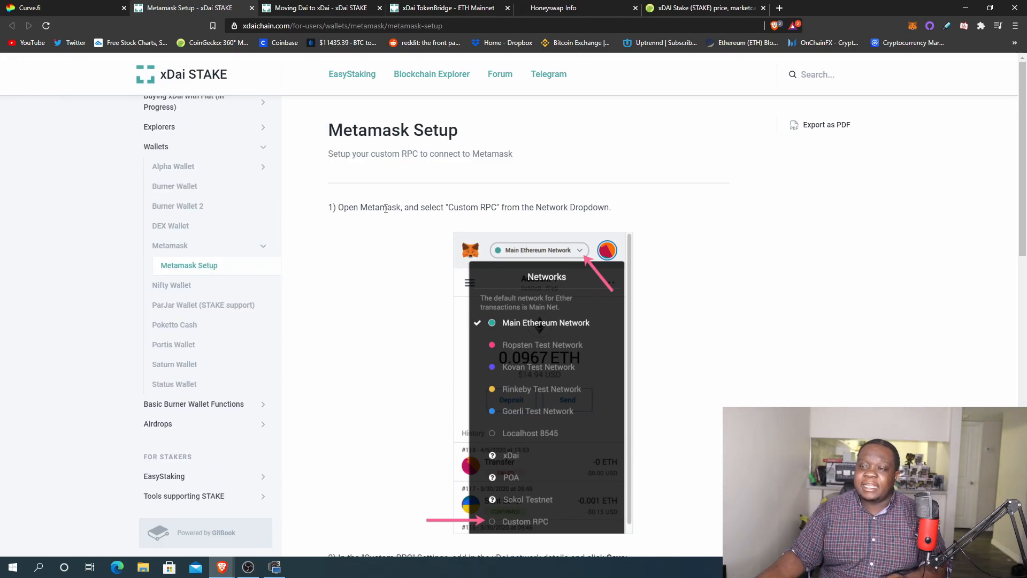
pyautogui.scroll(-3)
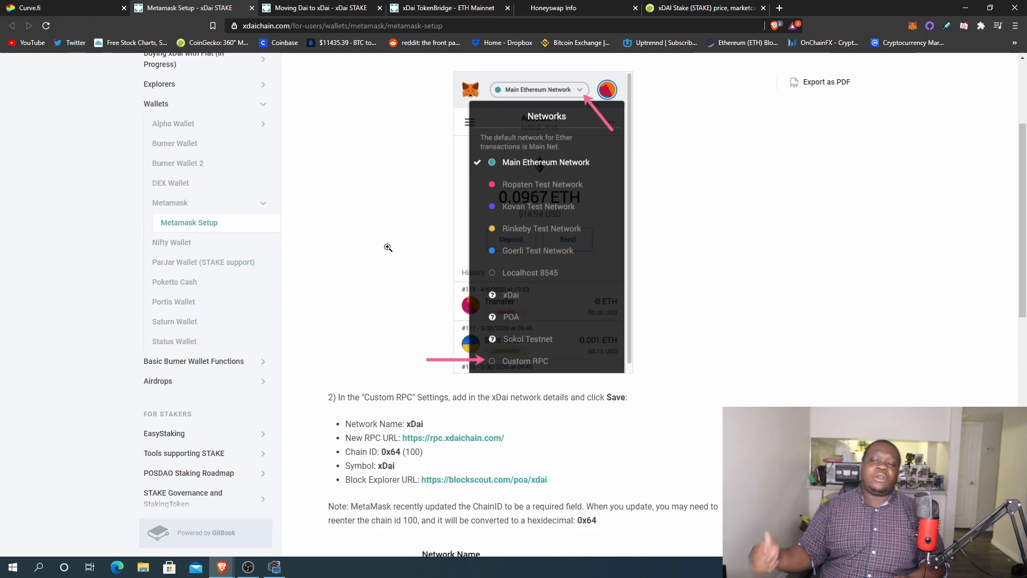
pyautogui.scroll(-3)
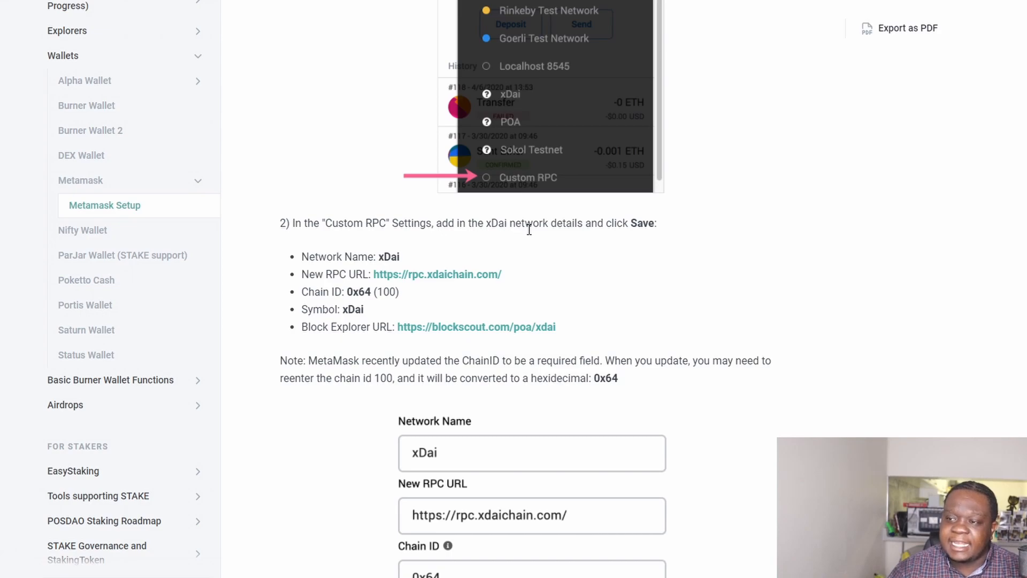
pyautogui.moveTo(701, 228)
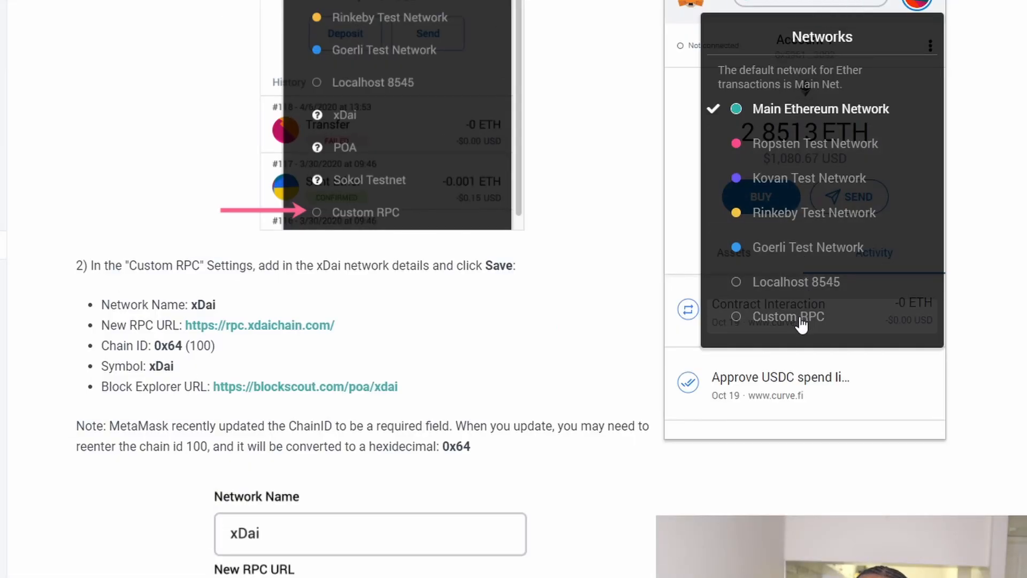
pyautogui.click(789, 316)
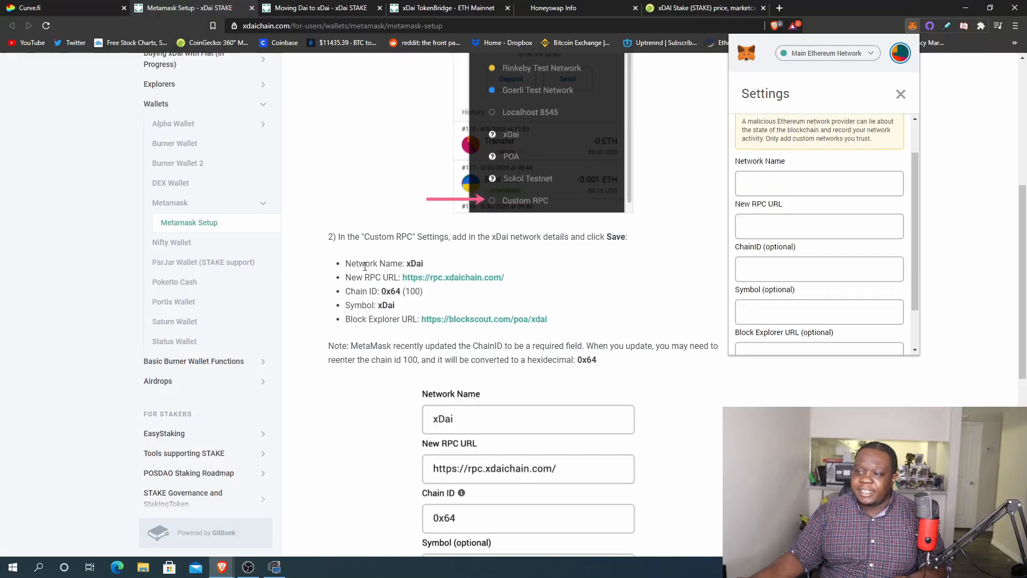
pyautogui.moveTo(419, 290)
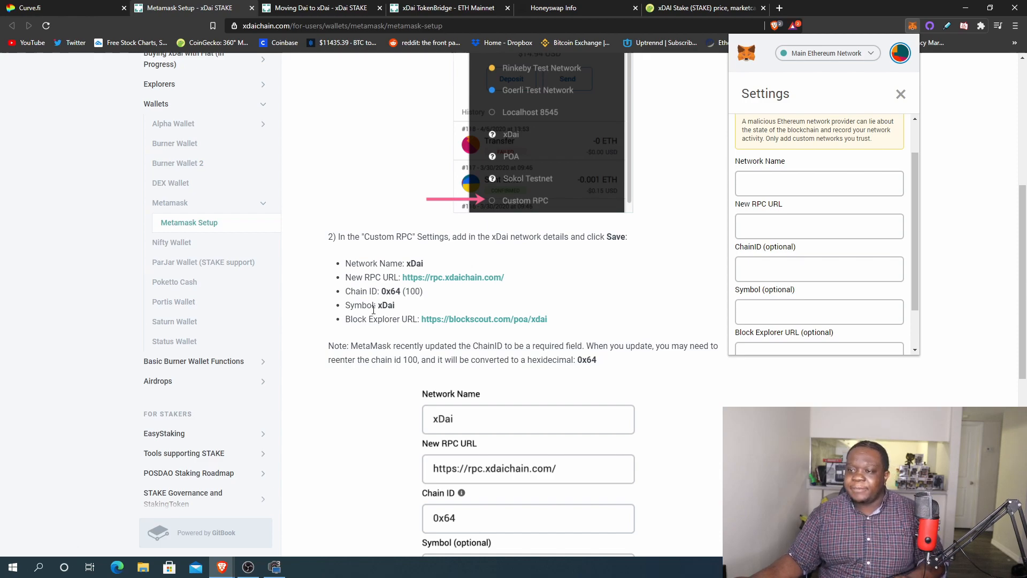
pyautogui.moveTo(515, 335)
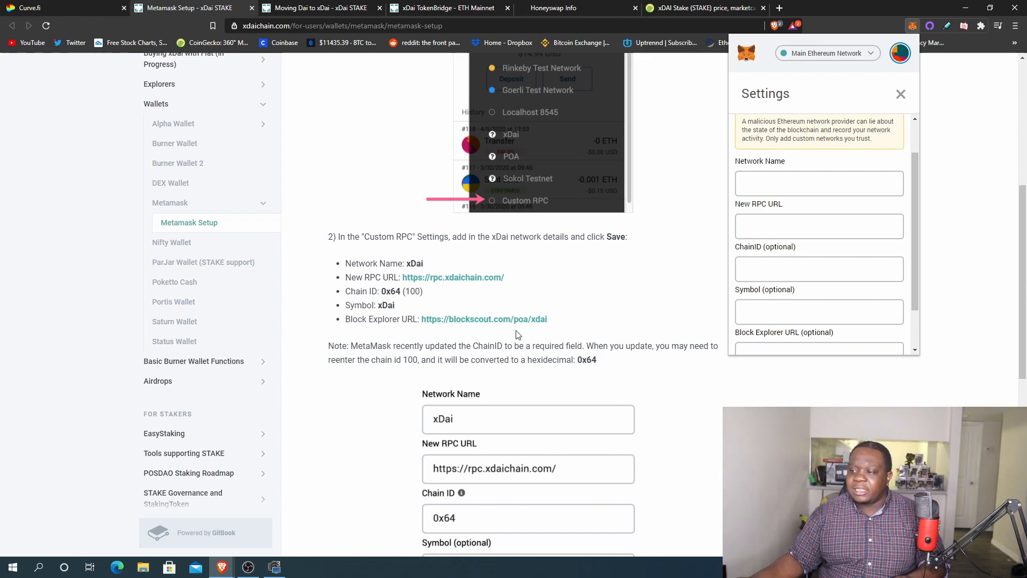
pyautogui.scroll(-3)
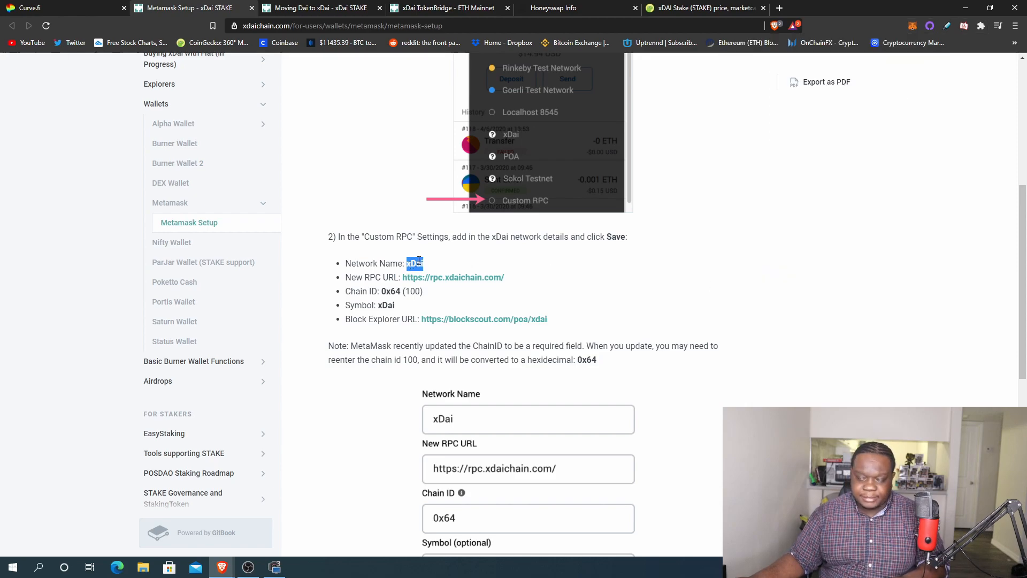
pyautogui.moveTo(915, 26)
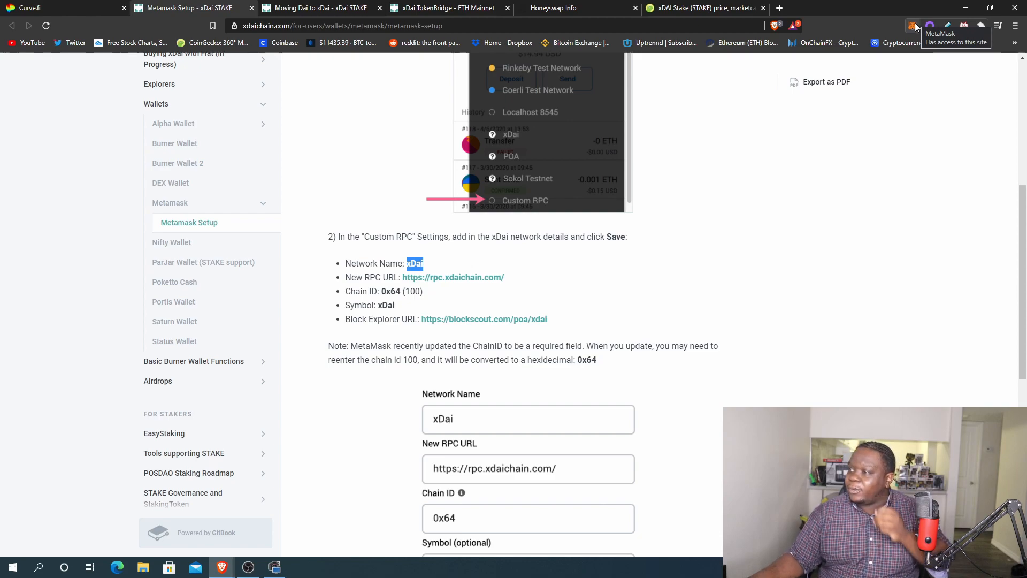
pyautogui.click(914, 26)
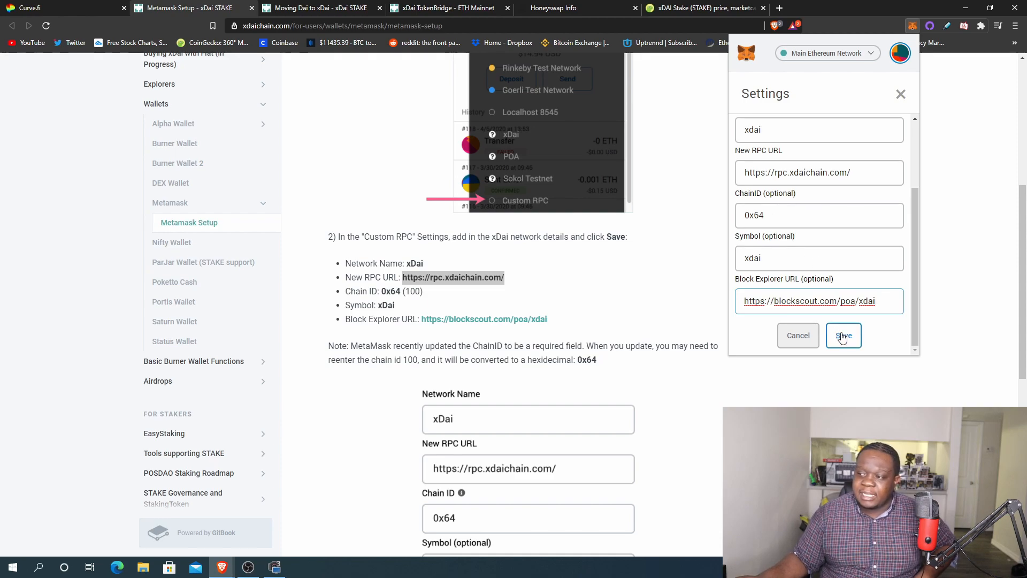
pyautogui.click(843, 335)
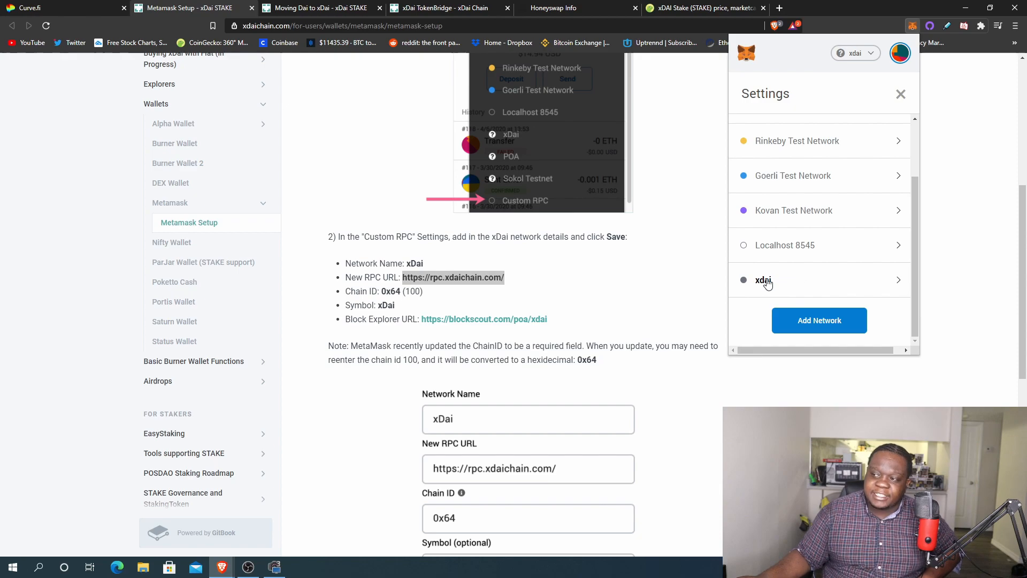
pyautogui.scroll(3)
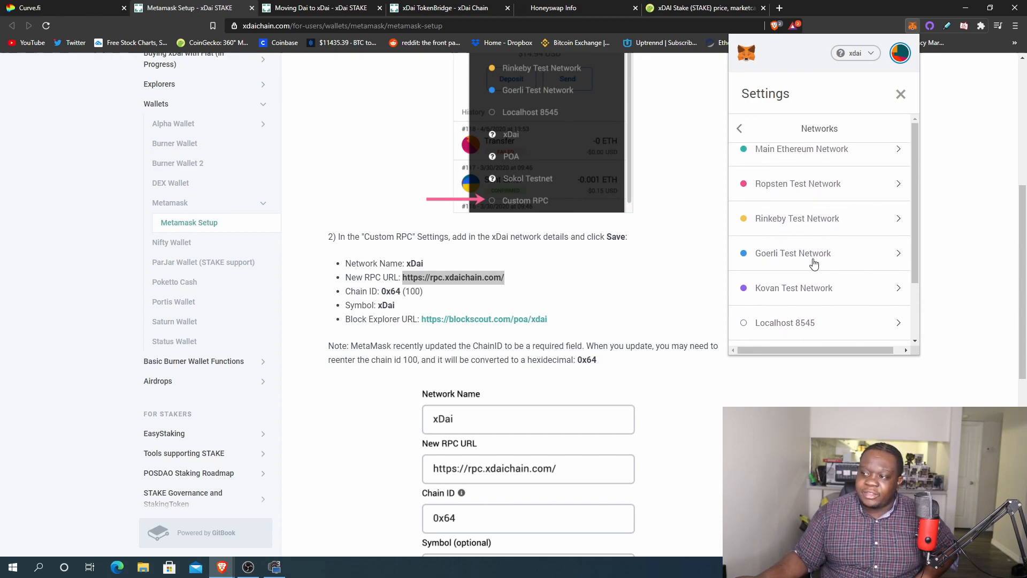
pyautogui.scroll(-3)
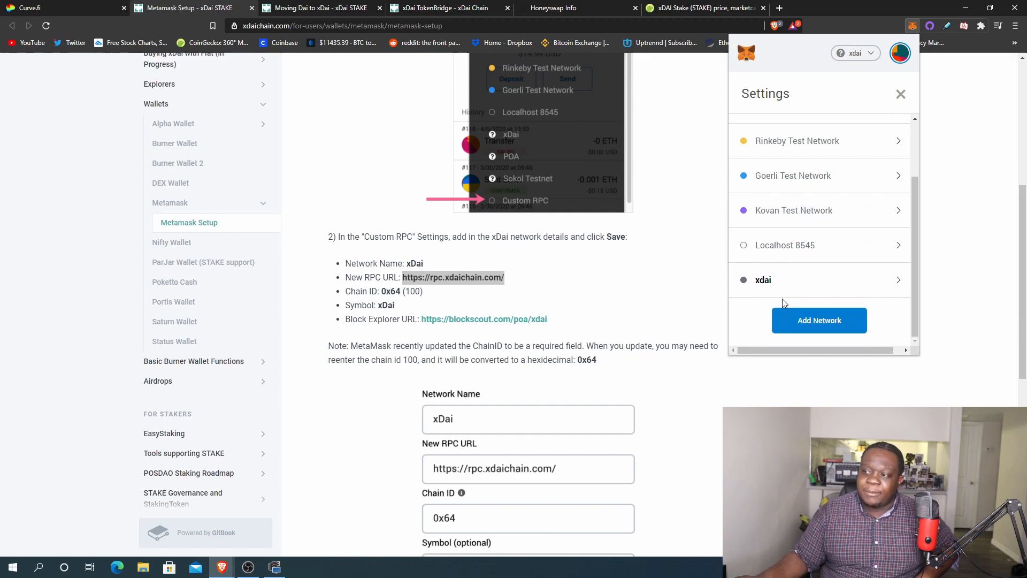
pyautogui.moveTo(314, 8)
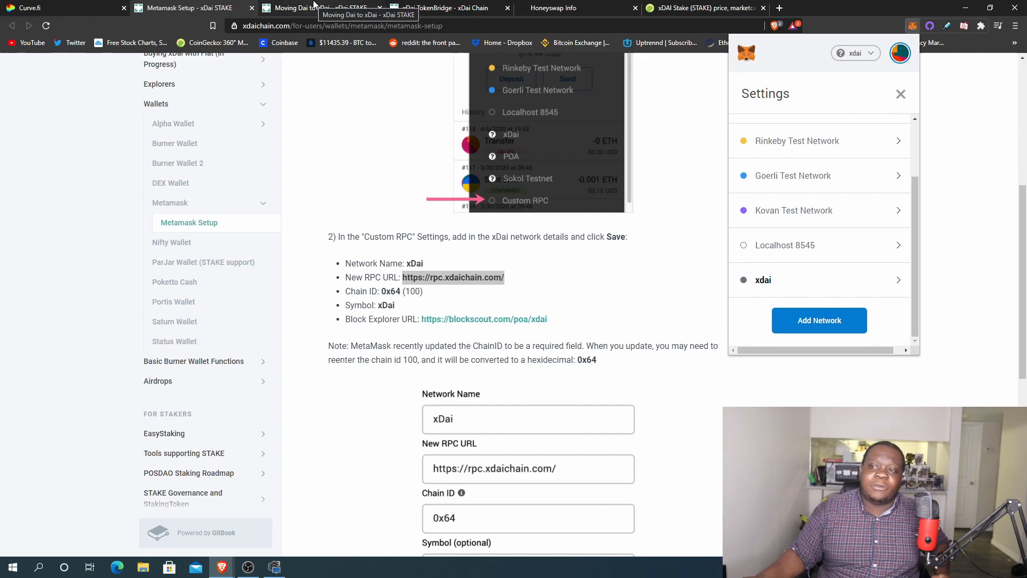
# - Reach the xDai bridge on the ETH Mainnet side and select the 495.72 DAI balance to copy
pyautogui.click(318, 8)
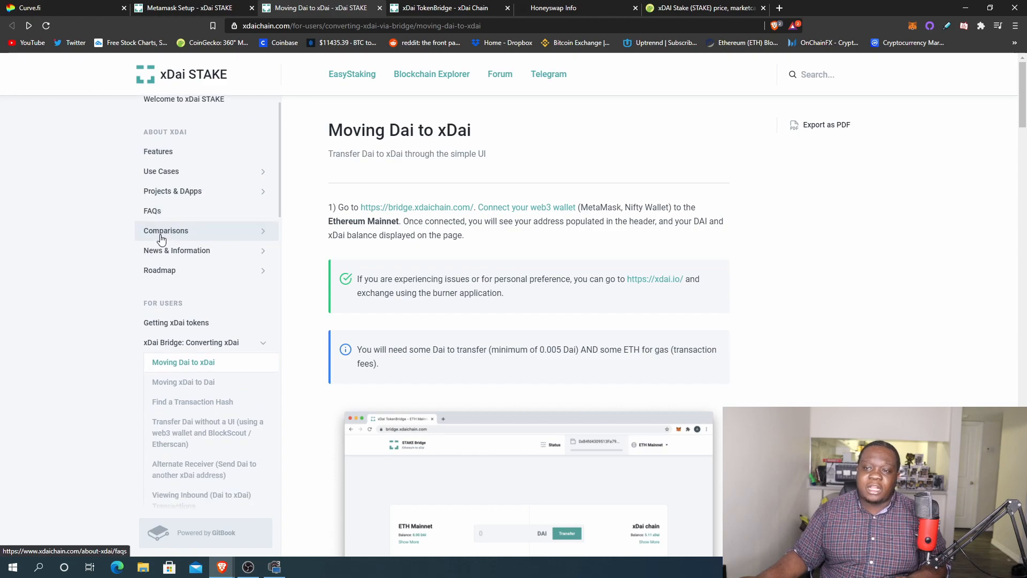
pyautogui.scroll(-3)
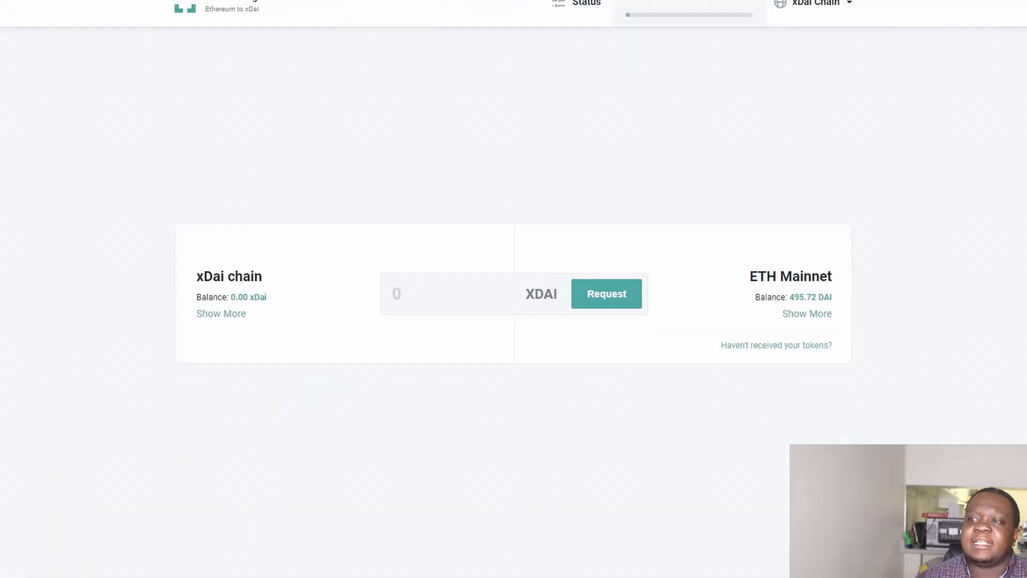
pyautogui.moveTo(320, 107)
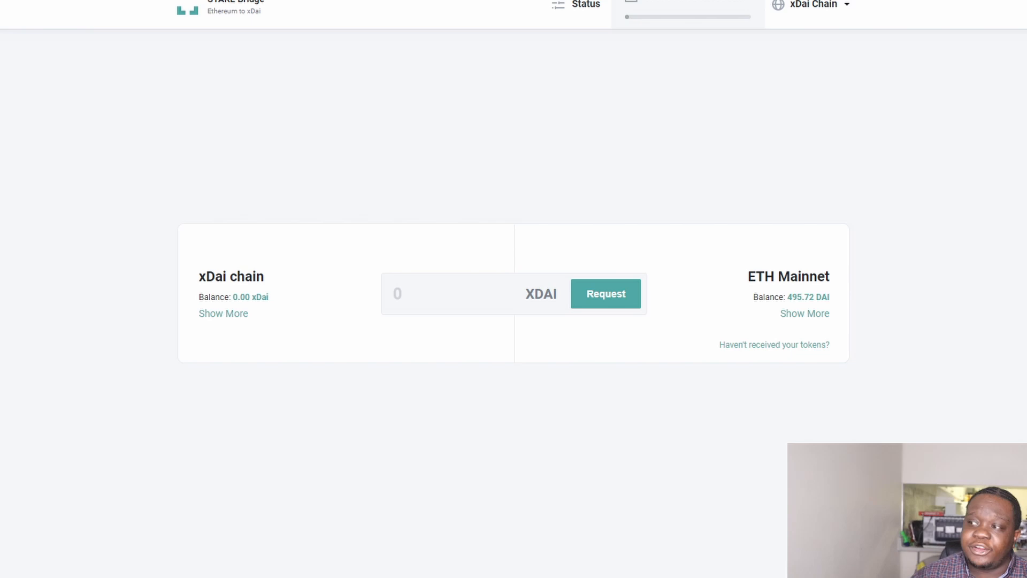
pyautogui.click(813, 5)
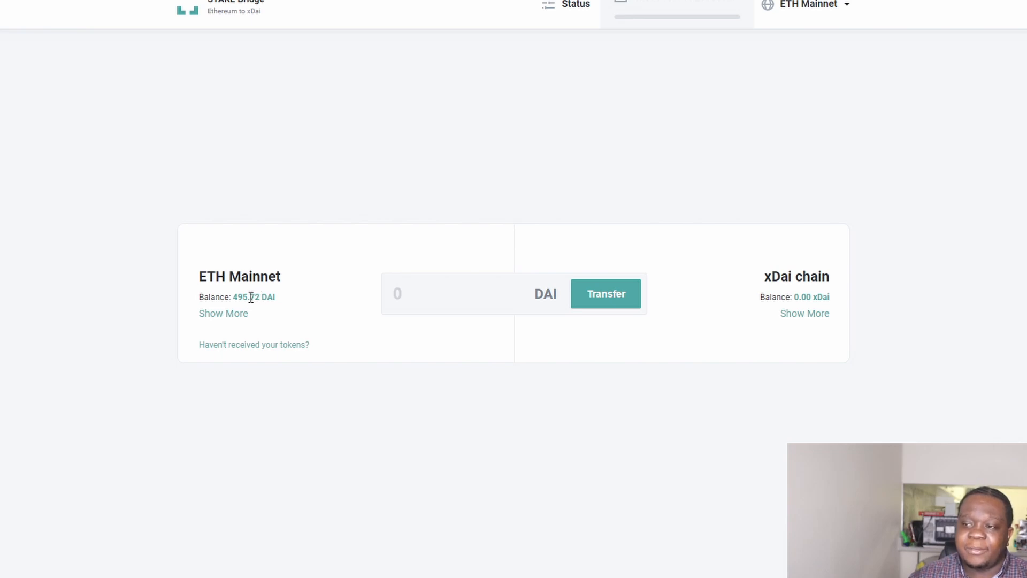
pyautogui.click(426, 293)
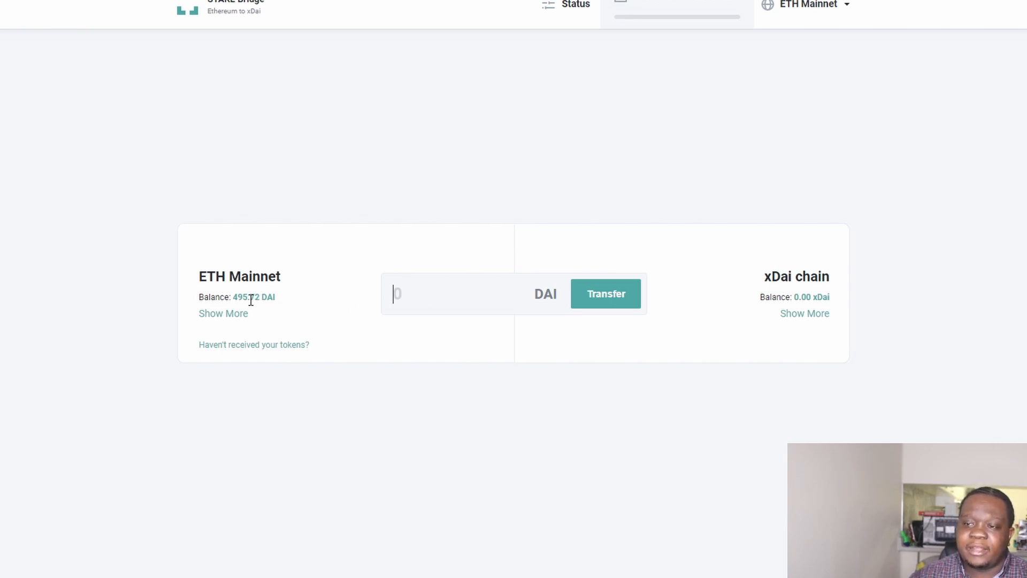
pyautogui.doubleClick(246, 296)
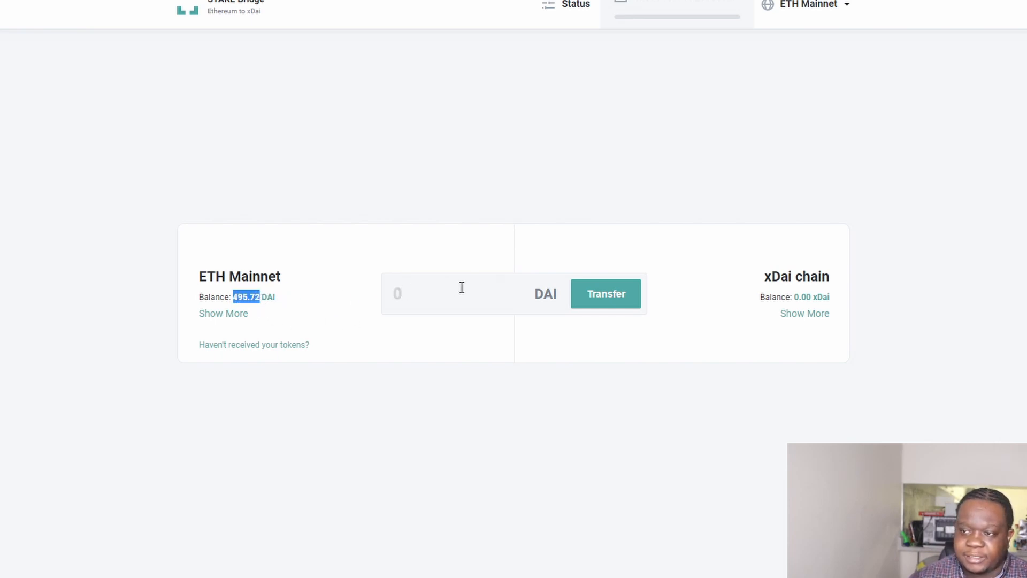
# - Transfer 495.72 DAI from ETH Mainnet to xDai chain and confirm it
pyautogui.click(604, 293)
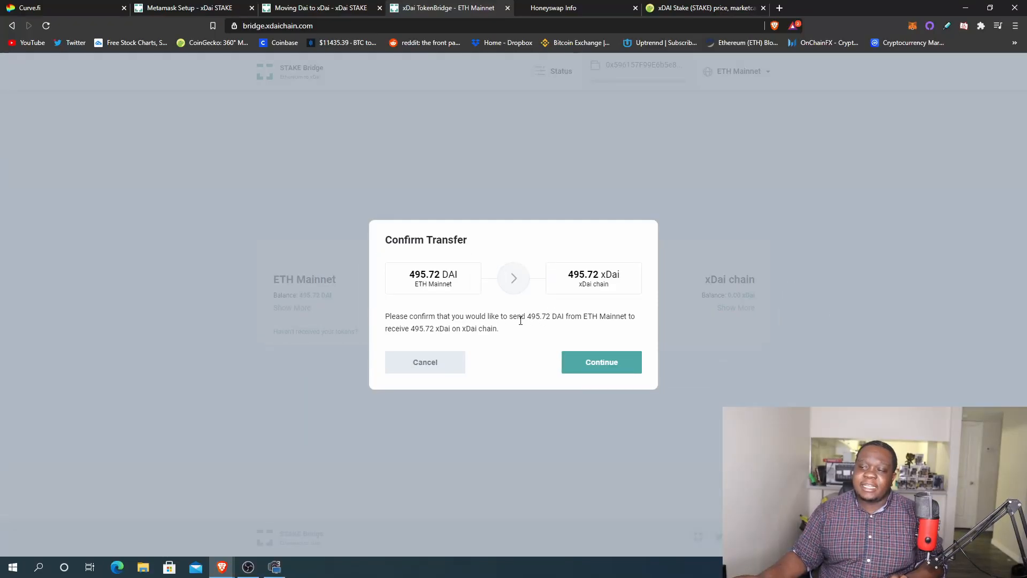
pyautogui.moveTo(372, 341)
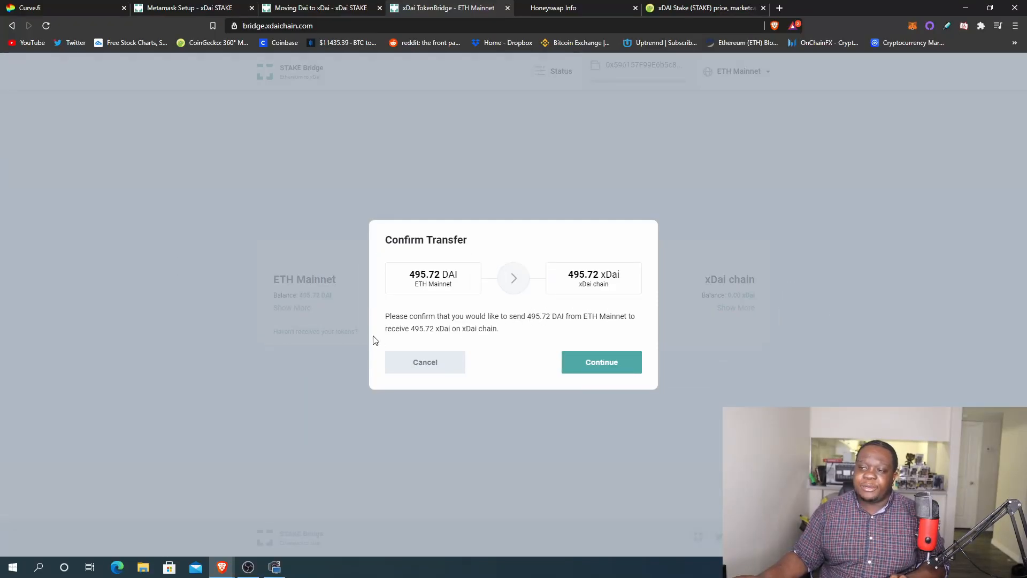
pyautogui.moveTo(600, 361)
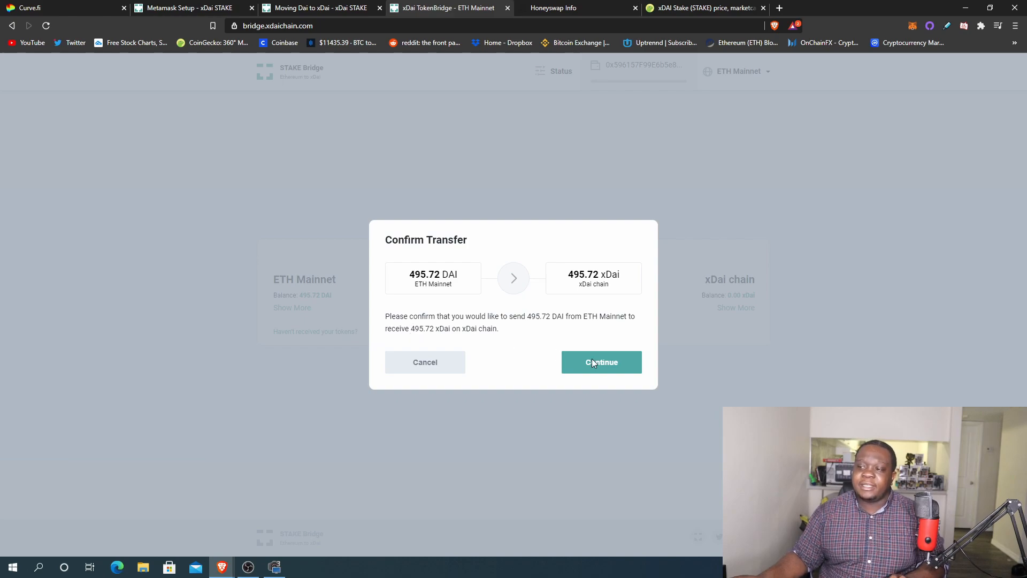
pyautogui.click(600, 361)
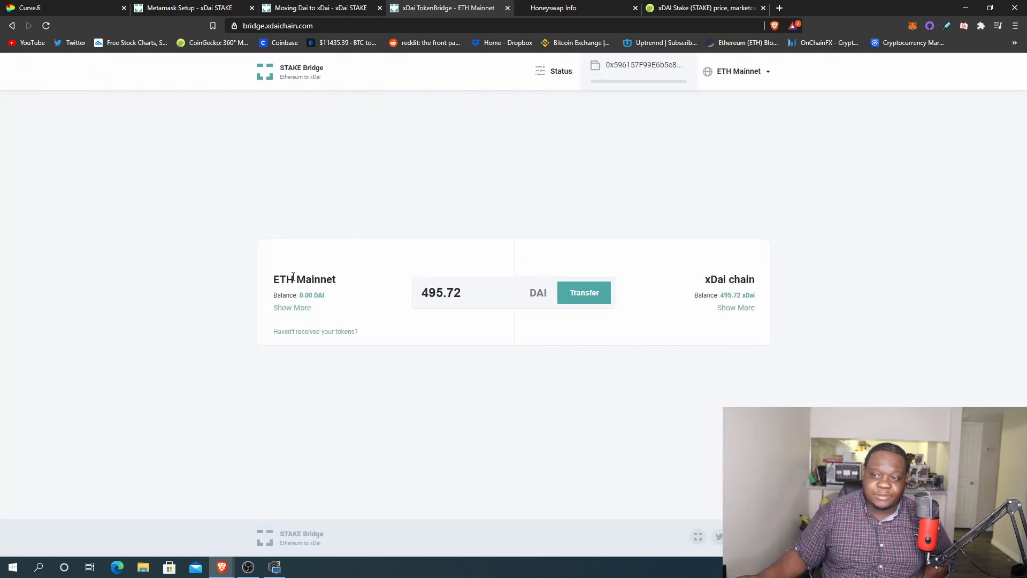
pyautogui.moveTo(382, 278)
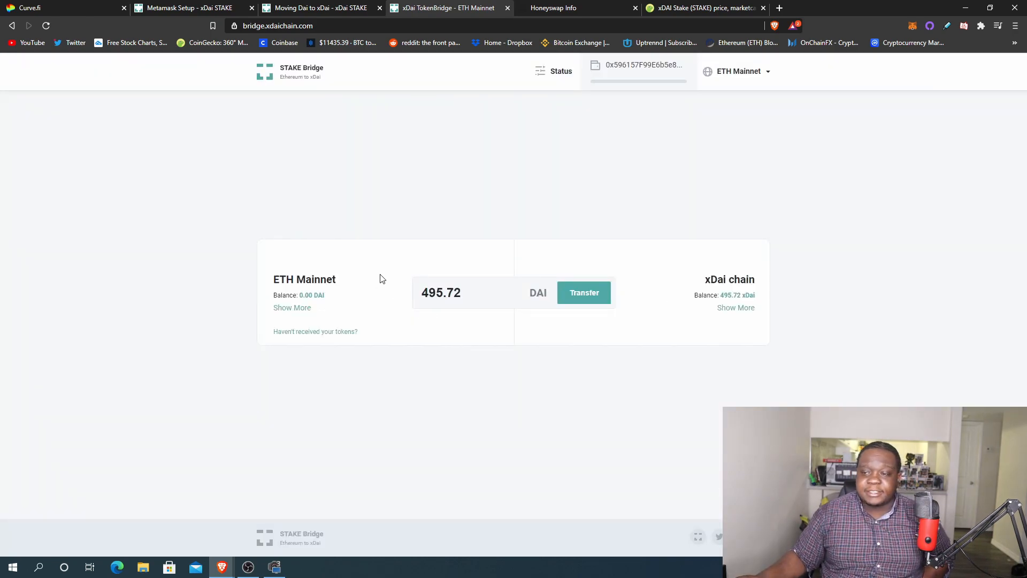
pyautogui.moveTo(269, 294)
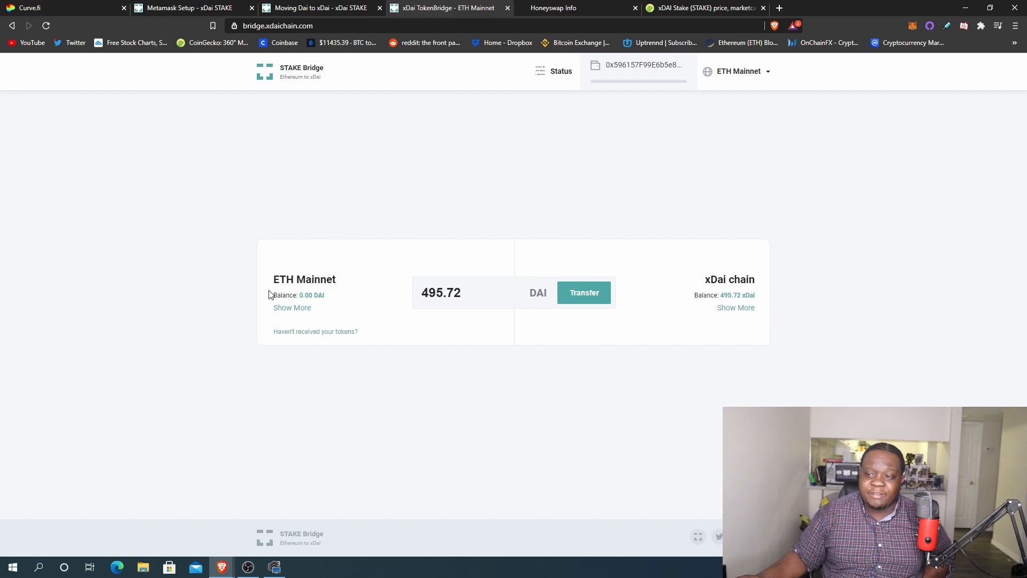
pyautogui.moveTo(727, 246)
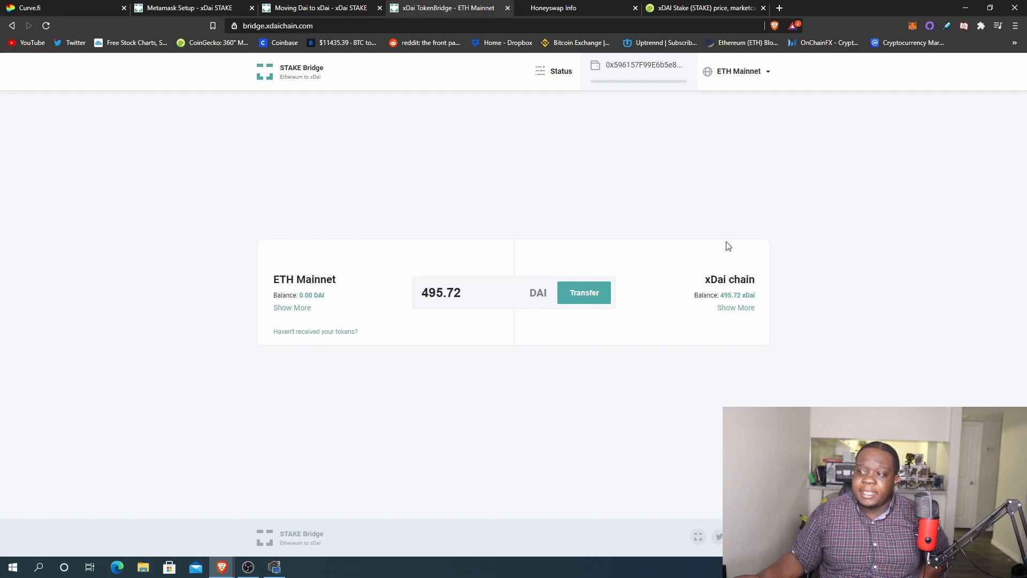
pyautogui.moveTo(735, 293)
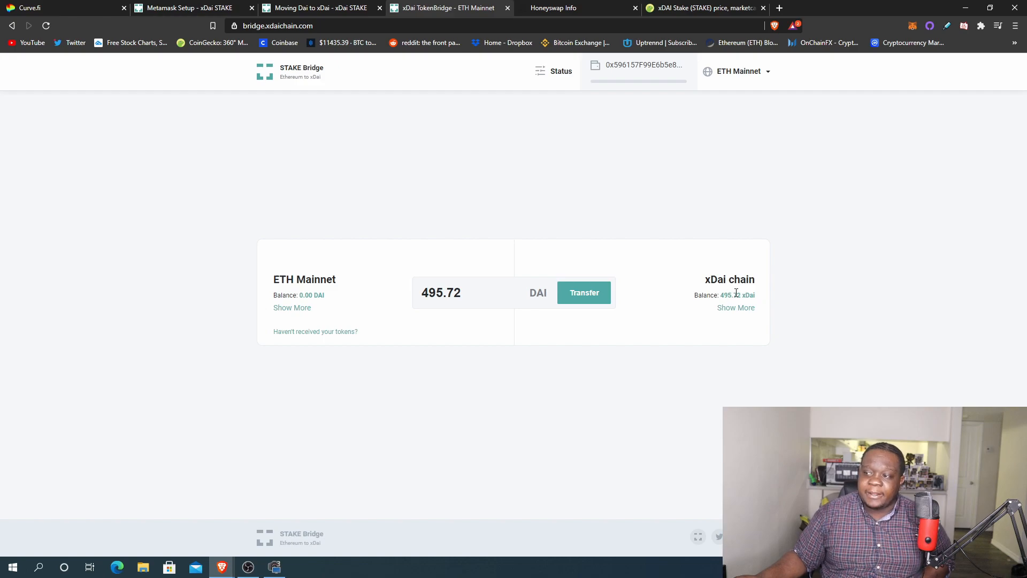
# - Switch the bridge to the xDai chain side and check the wallet's 495.72 XDAI balance
pyautogui.click(736, 71)
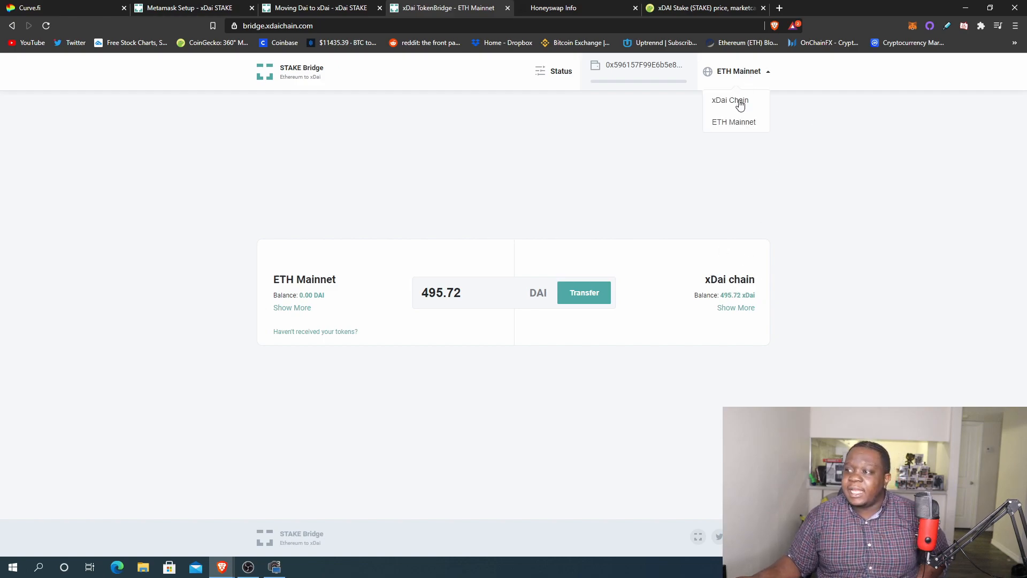
pyautogui.click(728, 101)
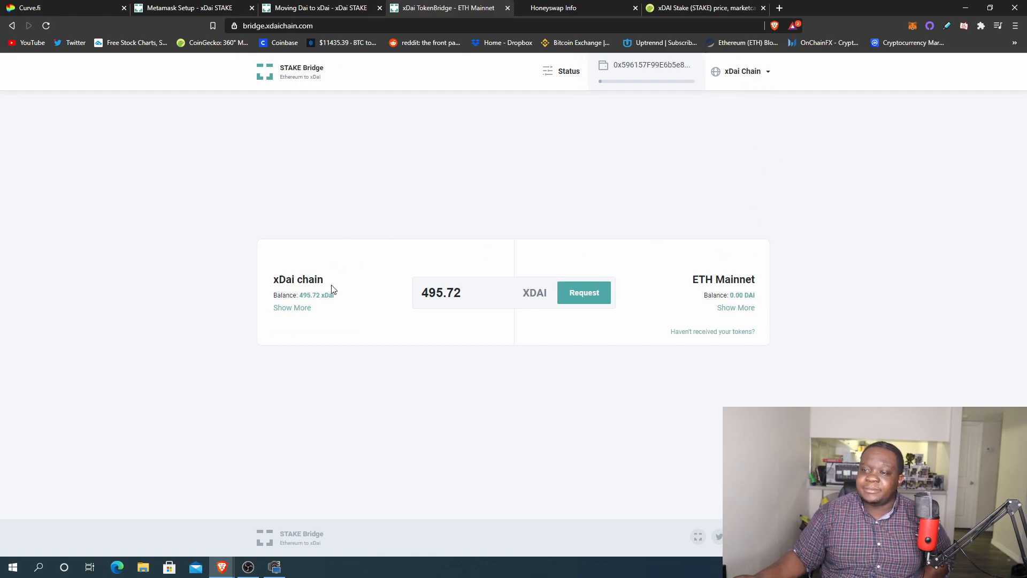
pyautogui.moveTo(836, 90)
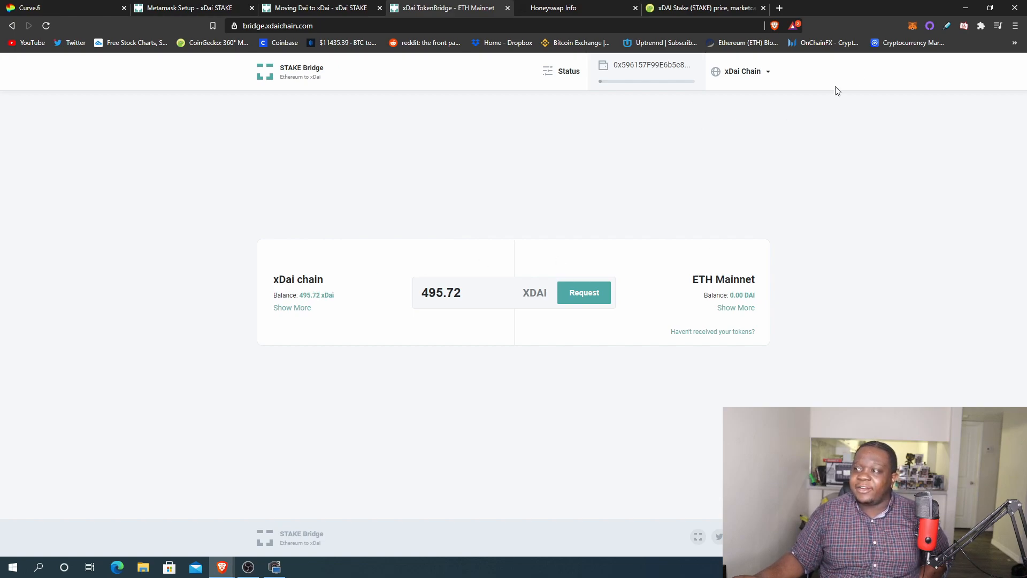
pyautogui.click(827, 53)
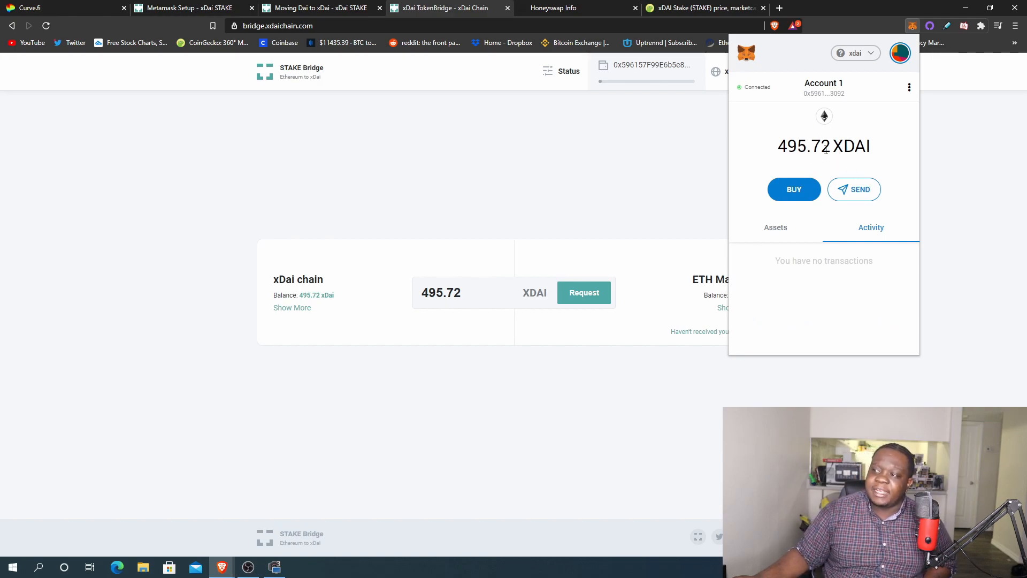
pyautogui.moveTo(770, 152)
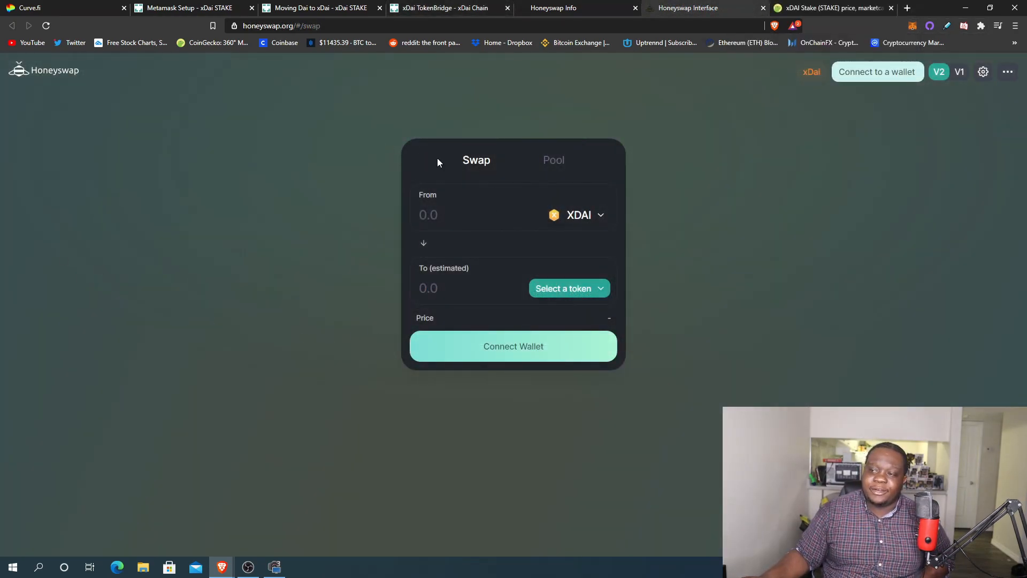
pyautogui.moveTo(891, 79)
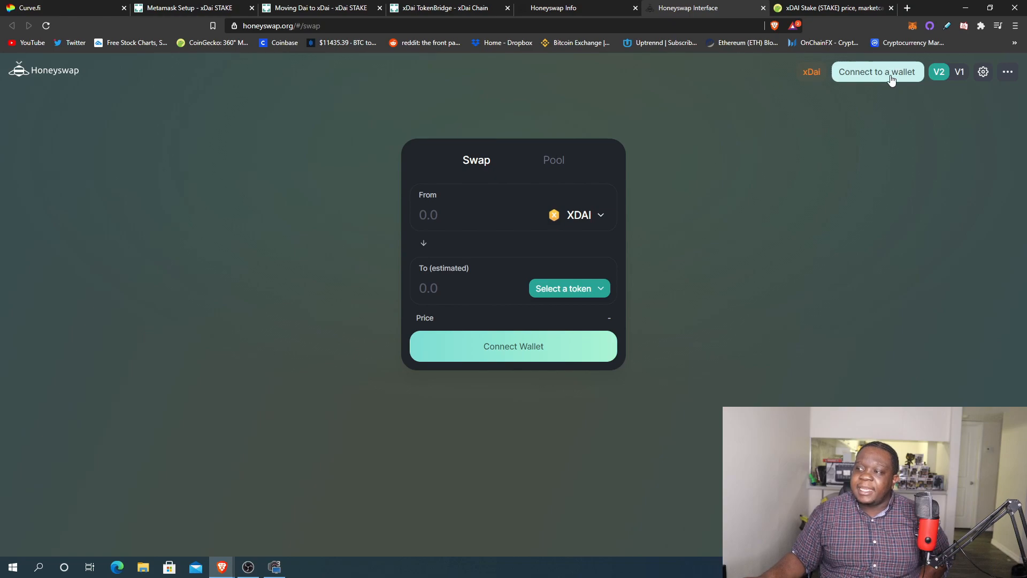
pyautogui.moveTo(888, 42)
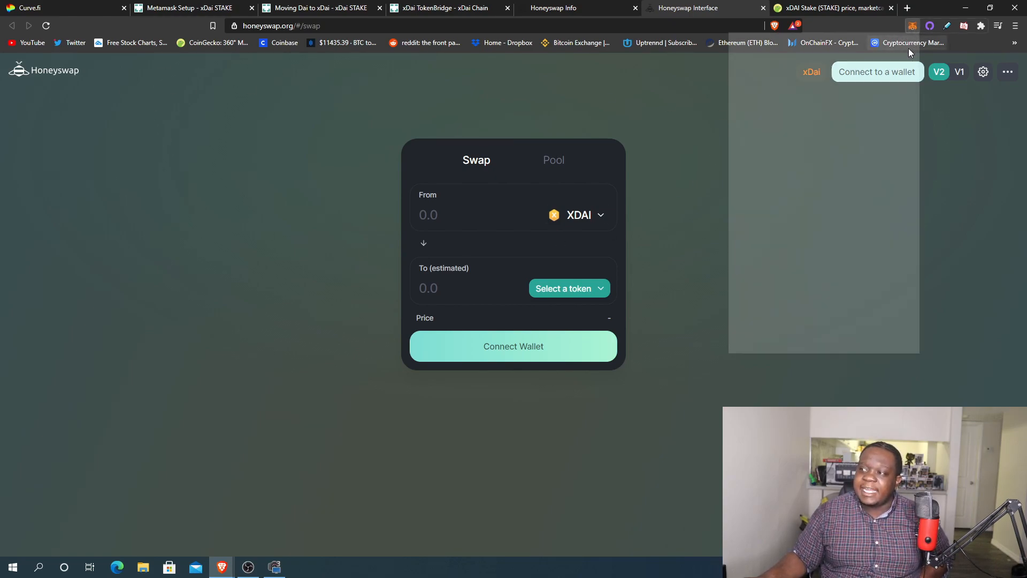
# - Connect the MetaMask wallet to Honeyswap, showing 495.72 XDAI available
pyautogui.click(911, 26)
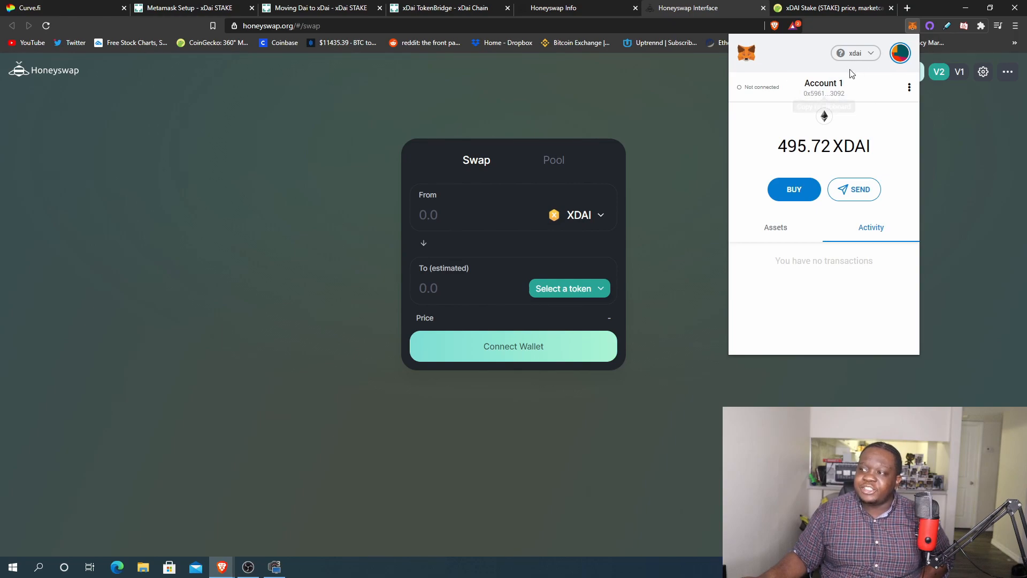
pyautogui.click(512, 346)
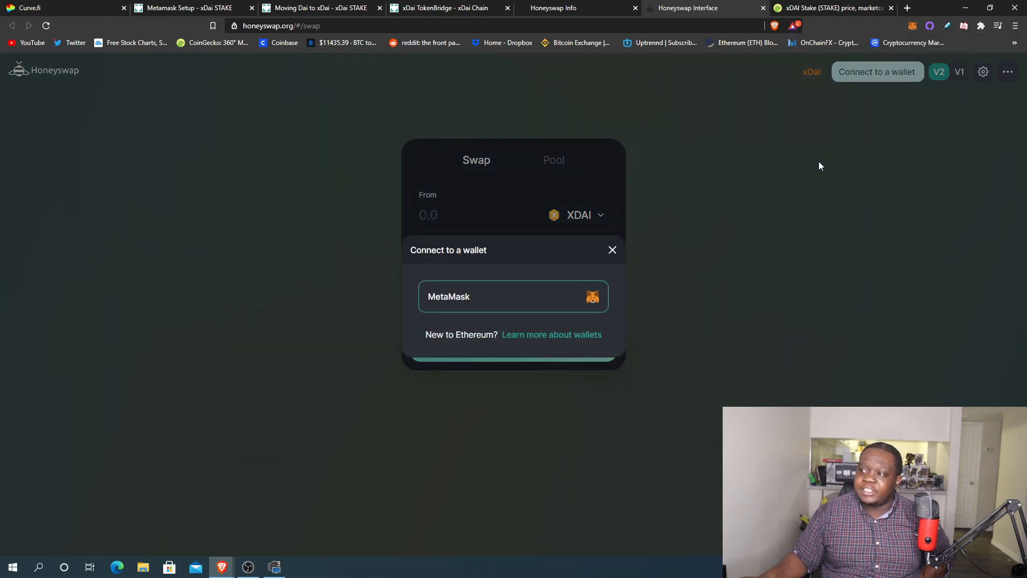
pyautogui.click(513, 296)
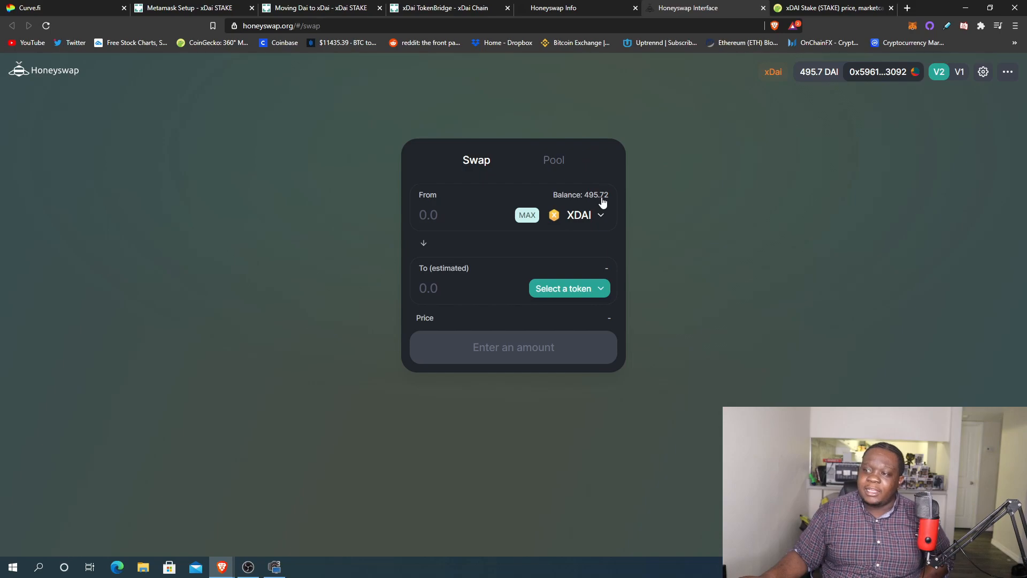
pyautogui.moveTo(644, 248)
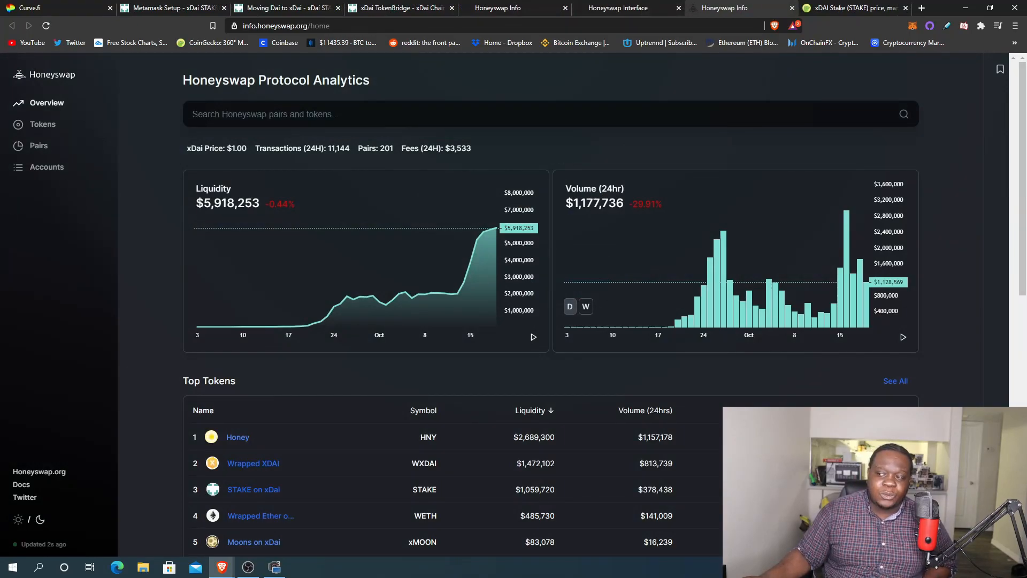
pyautogui.moveTo(98, 188)
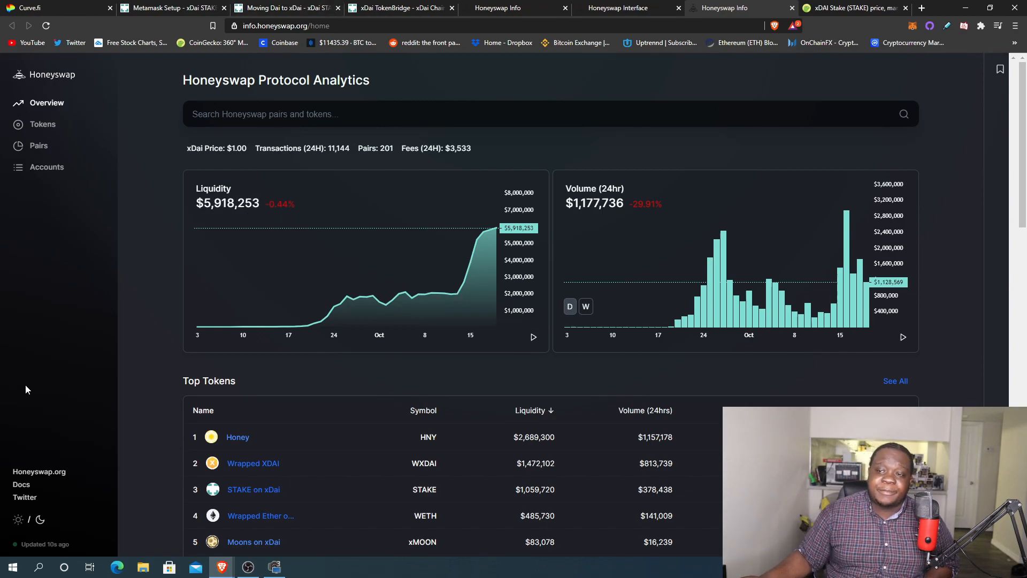
pyautogui.moveTo(223, 330)
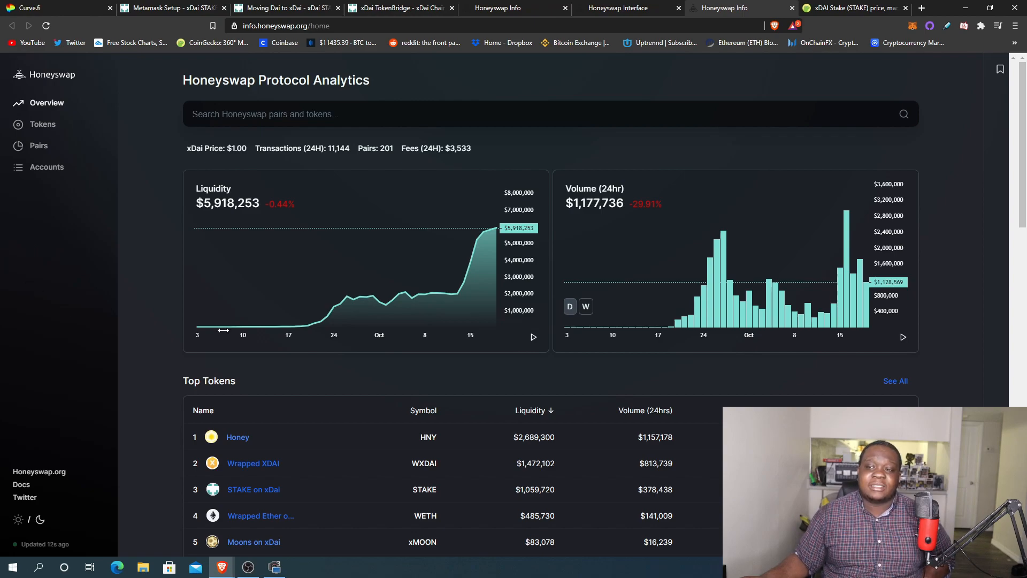
pyautogui.moveTo(497, 237)
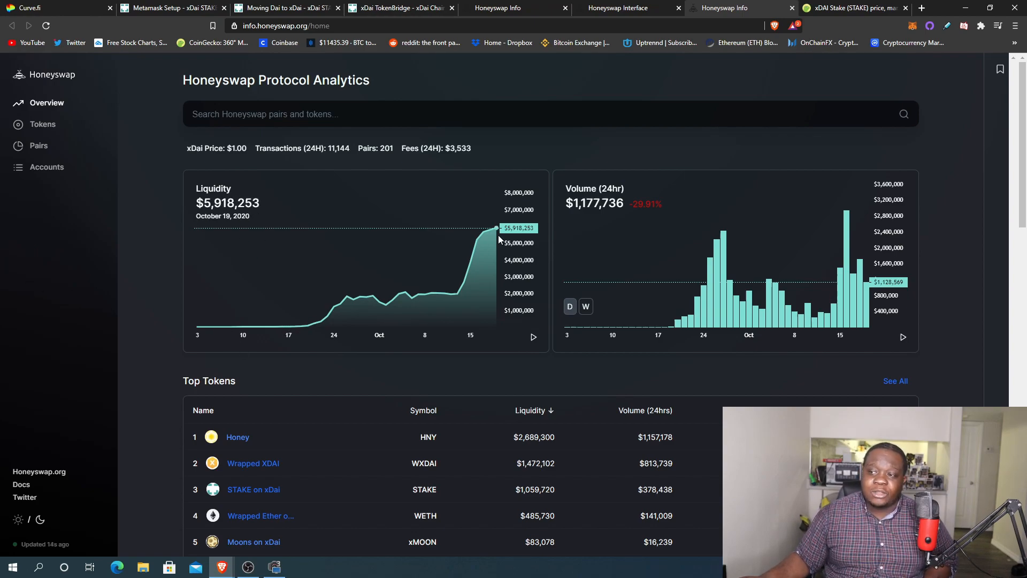
pyautogui.moveTo(520, 228)
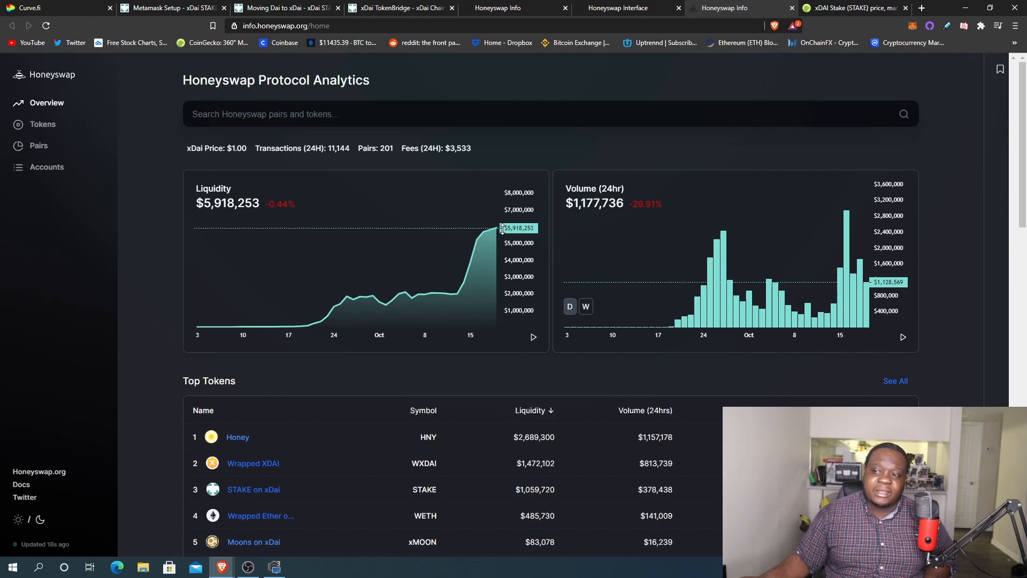
pyautogui.moveTo(499, 221)
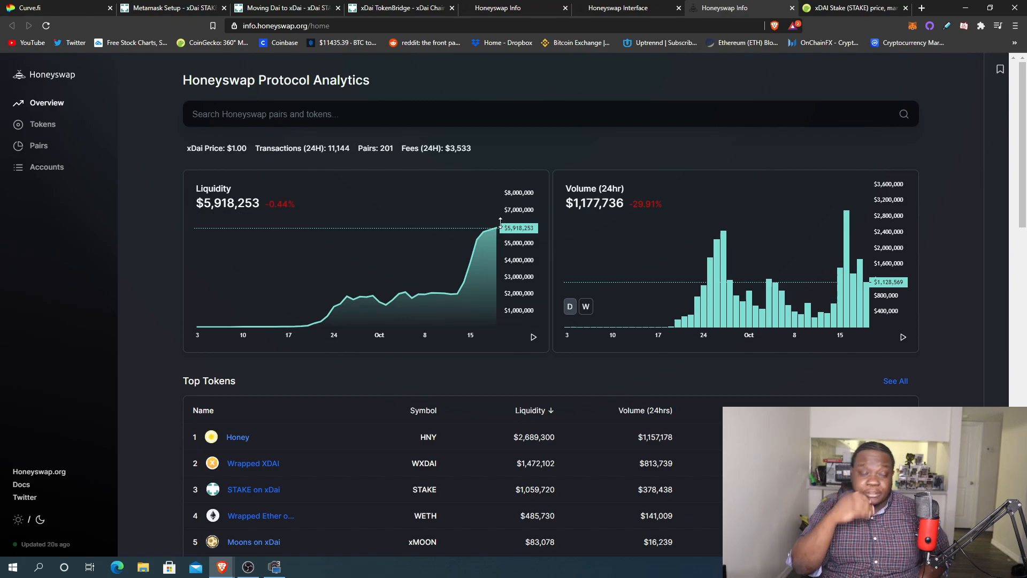
pyautogui.moveTo(155, 195)
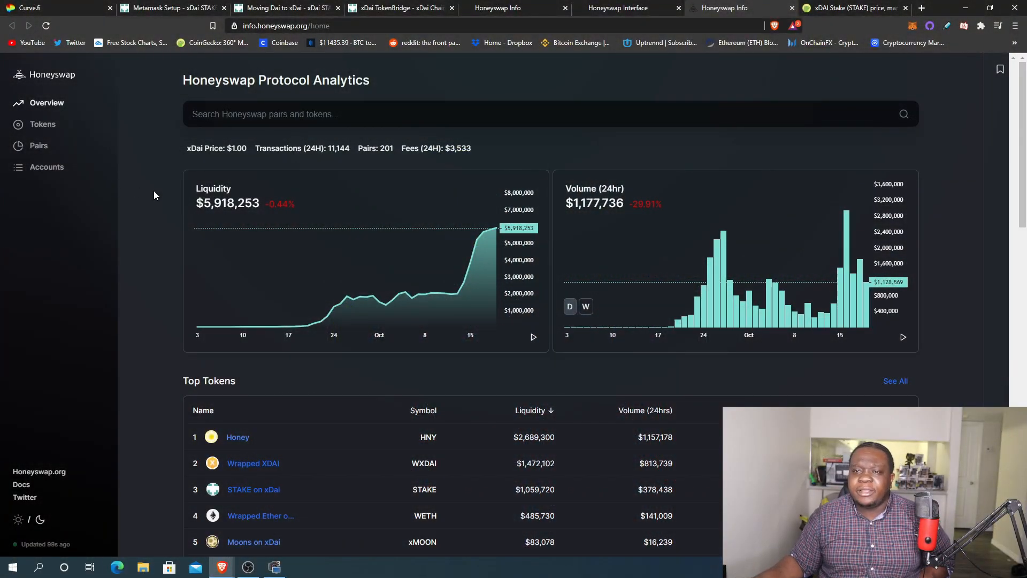
# - Scroll the Overview page down to the Top Tokens table
pyautogui.scroll(-3)
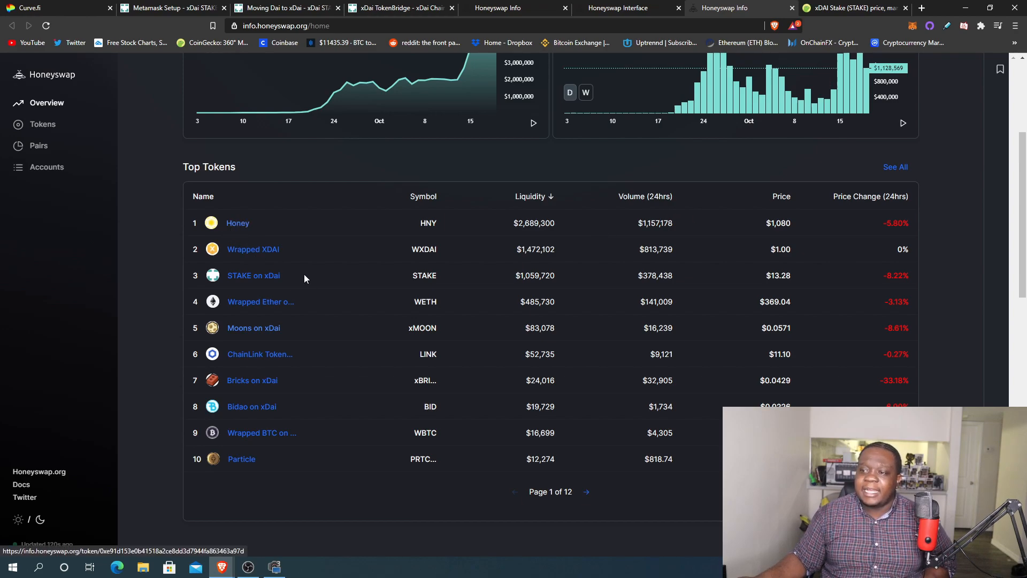
pyautogui.moveTo(424, 254)
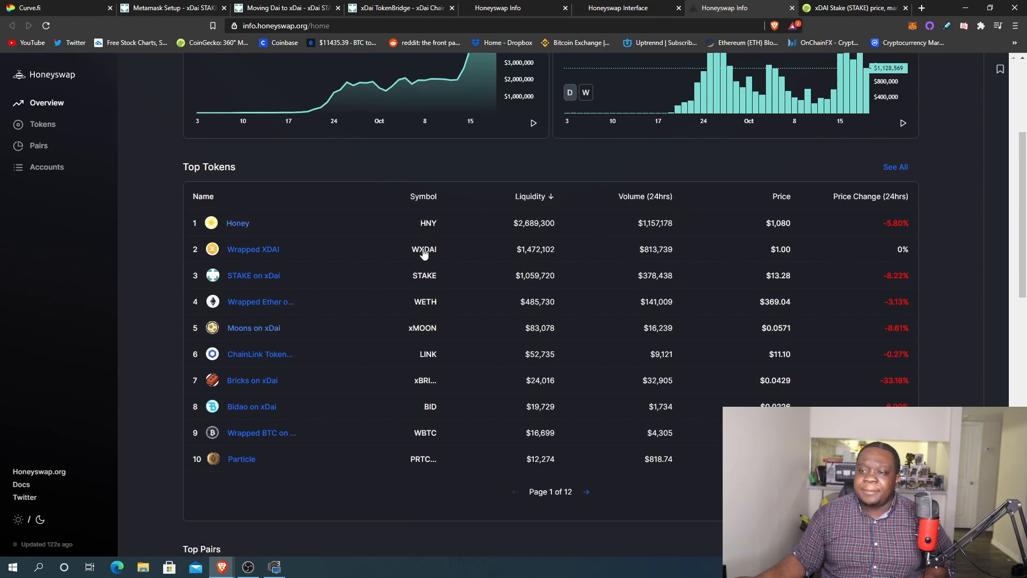
pyautogui.moveTo(413, 281)
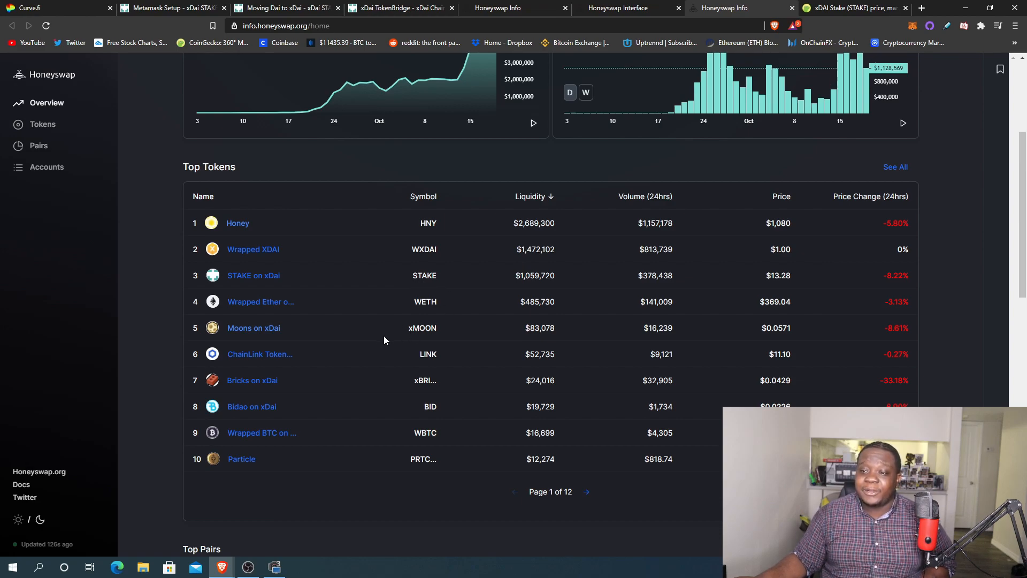
pyautogui.moveTo(253, 418)
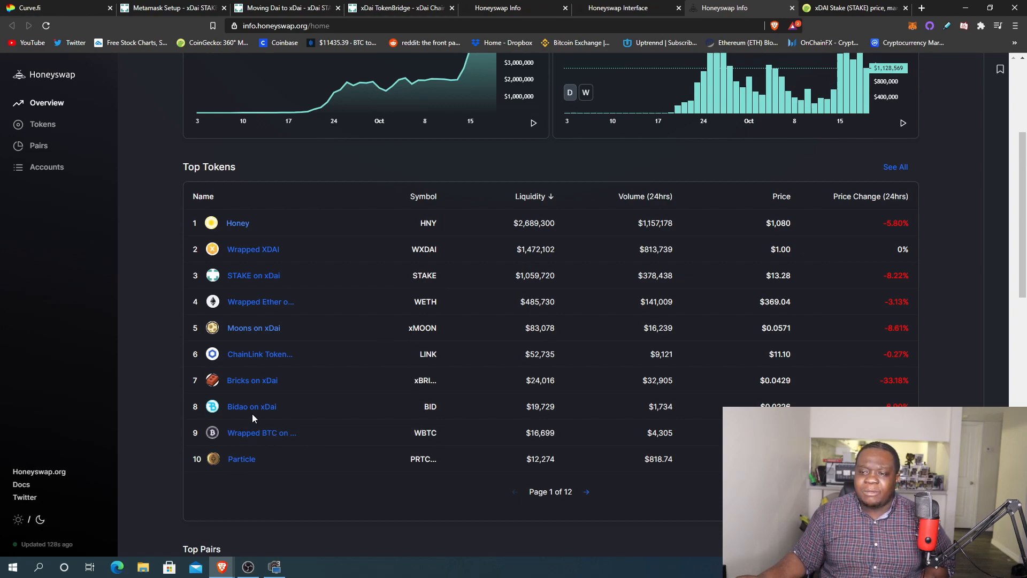
pyautogui.moveTo(669, 369)
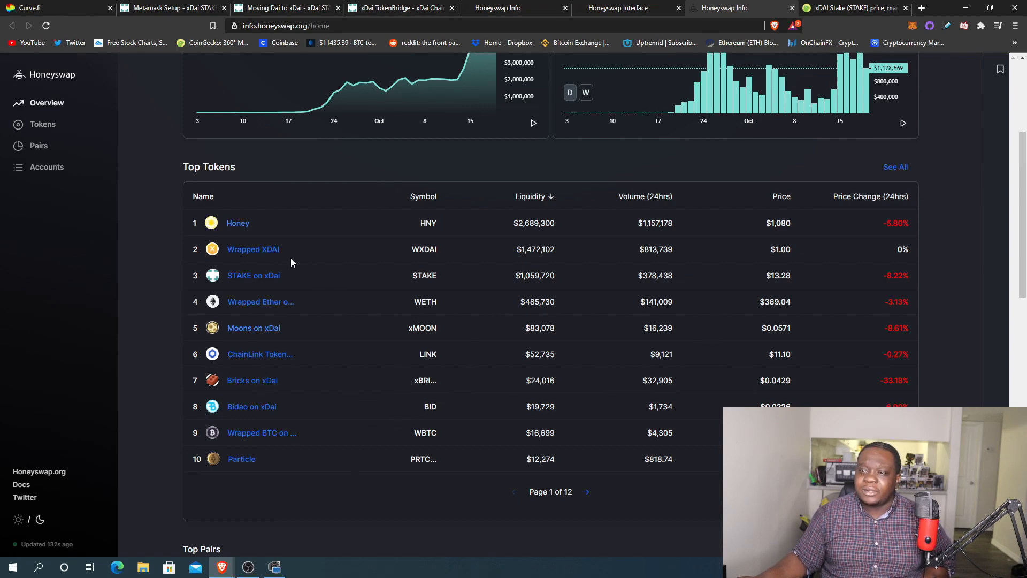
pyautogui.moveTo(396, 296)
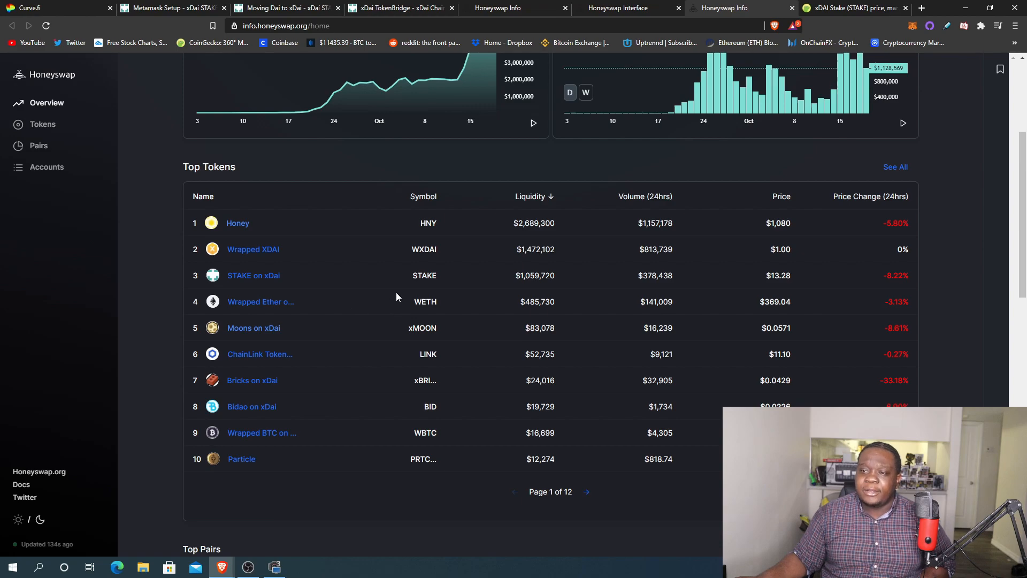
pyautogui.moveTo(240, 327)
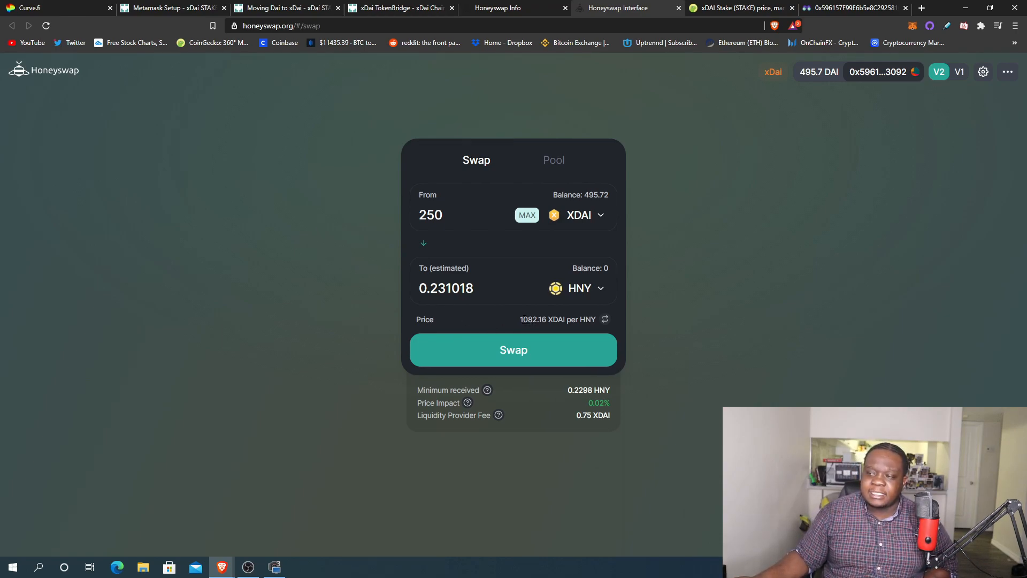
pyautogui.moveTo(560, 348)
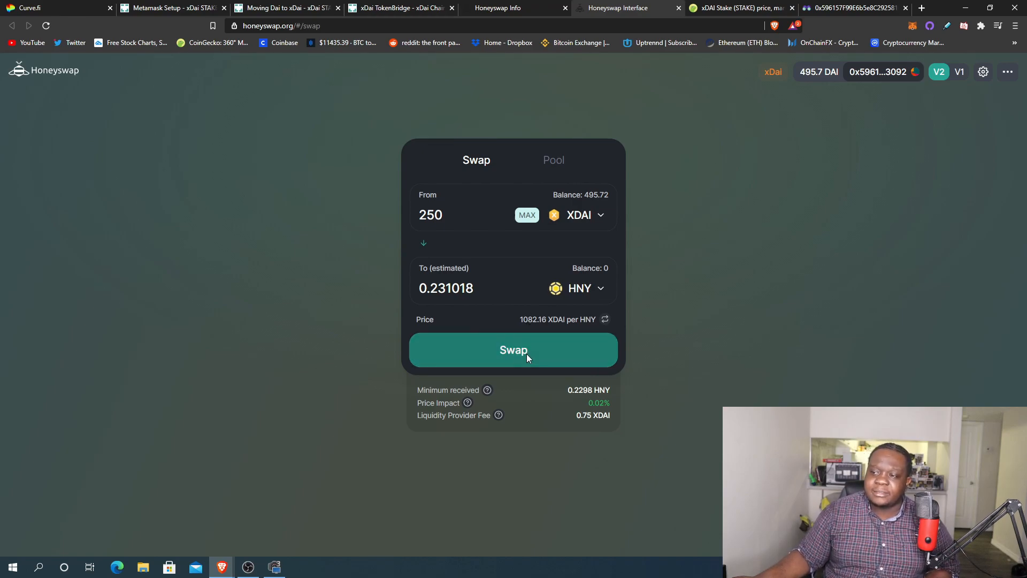
# - Submit the swap of 250 XDAI for about 0.231 HNY and approve it in MetaMask
pyautogui.click(512, 349)
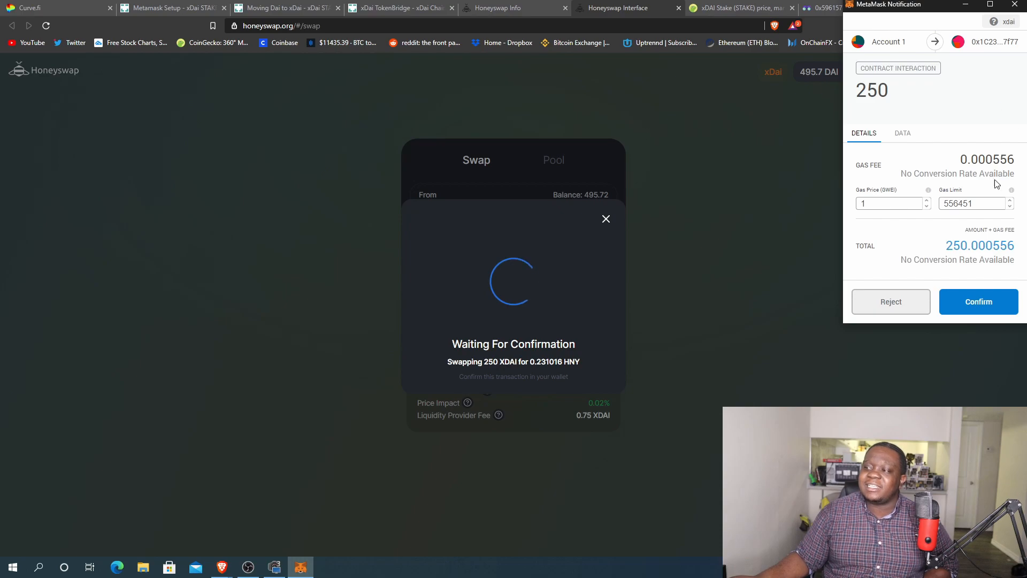
pyautogui.click(978, 302)
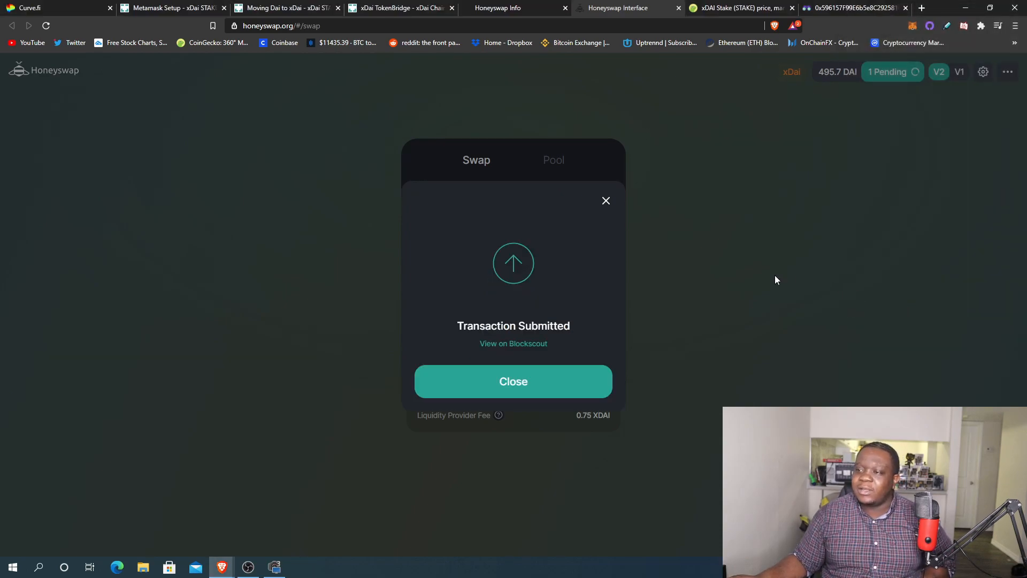
pyautogui.click(512, 381)
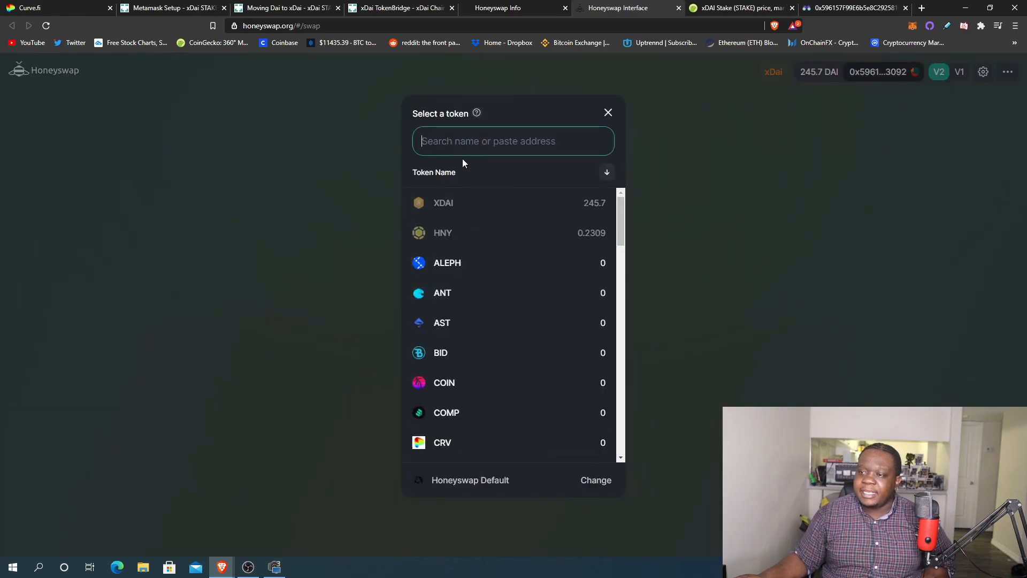
# - Swap 150 XDAI for about 11.2 STAKE, leaving 95.72 XDAI
pyautogui.click(608, 112)
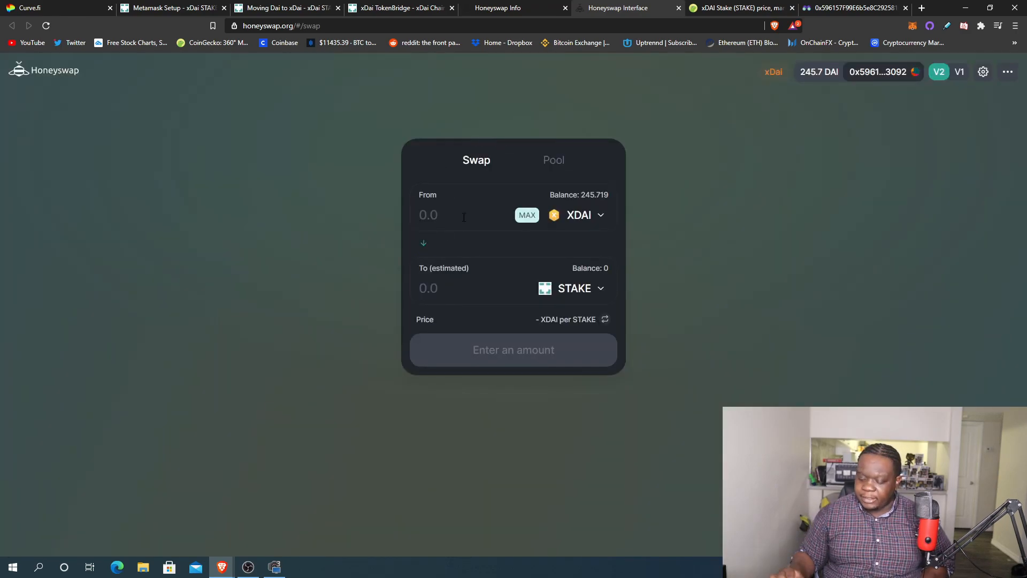
pyautogui.write('150')
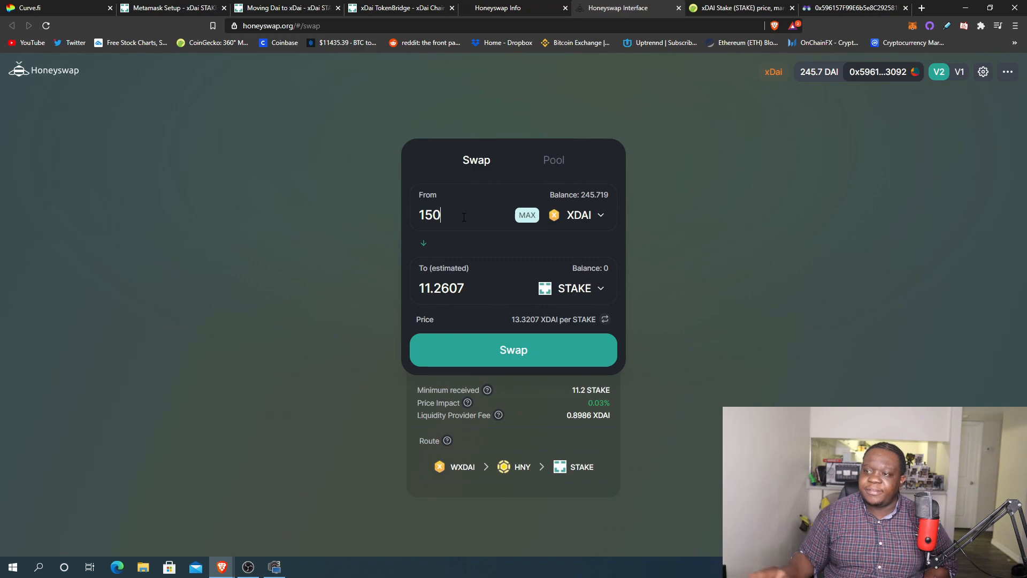
pyautogui.click(512, 349)
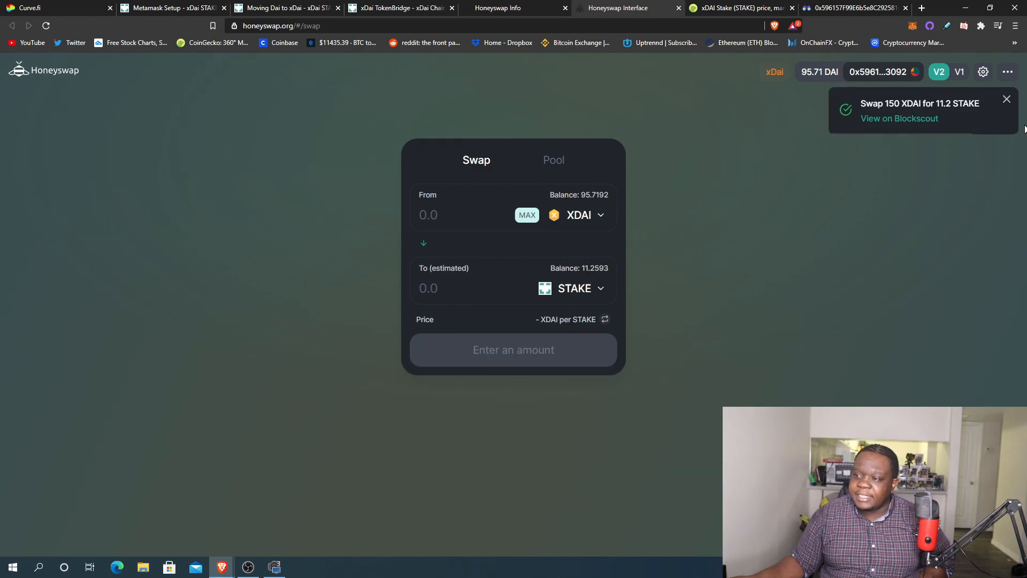